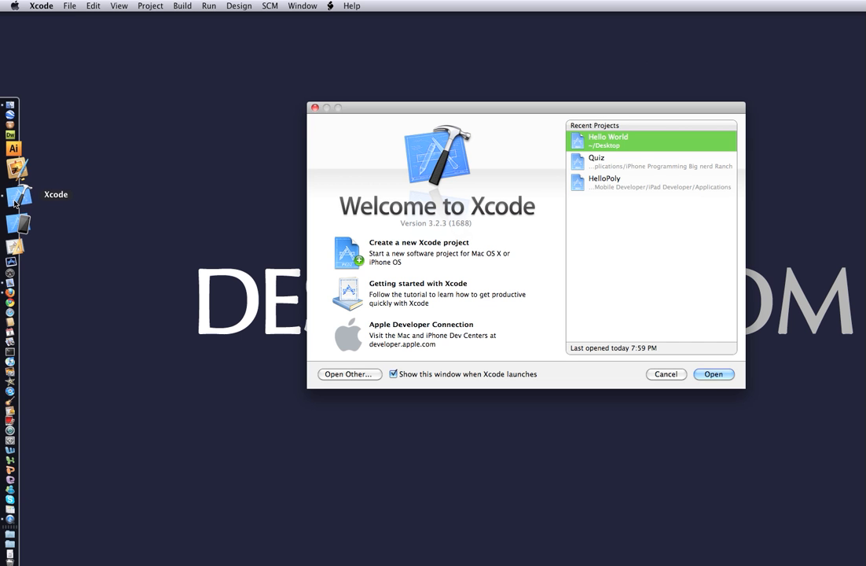
pyautogui.moveTo(726, 352)
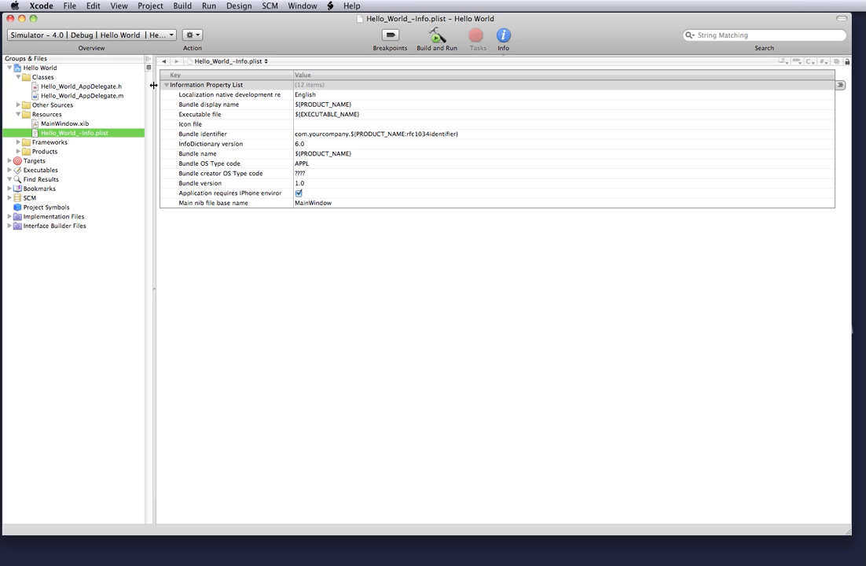
# Show Hello_World_AppDelegate.h from the Classes group in the editor.
pyautogui.click(82, 87)
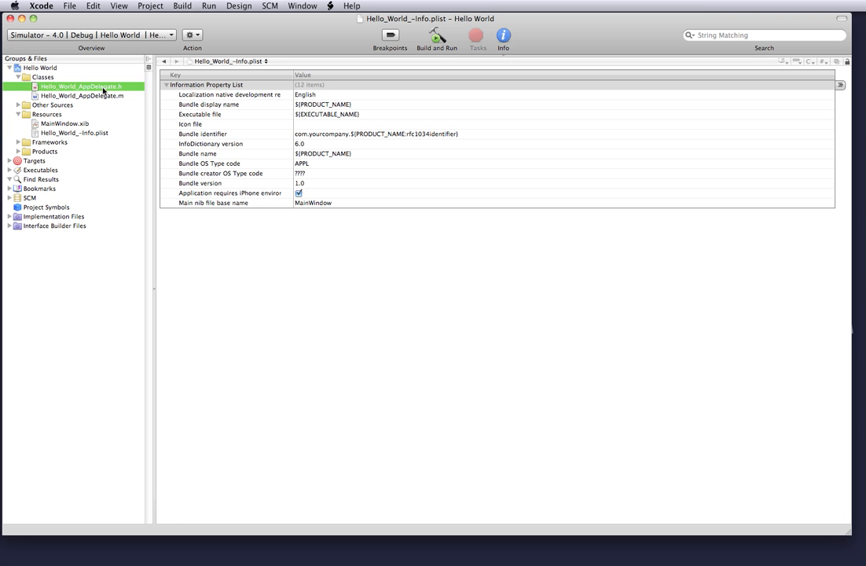
pyautogui.click(79, 86)
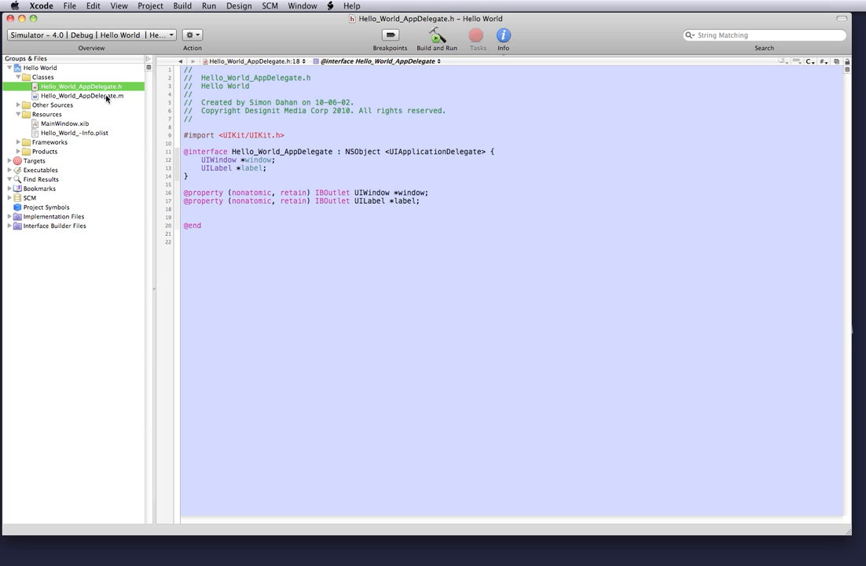
pyautogui.moveTo(82, 96)
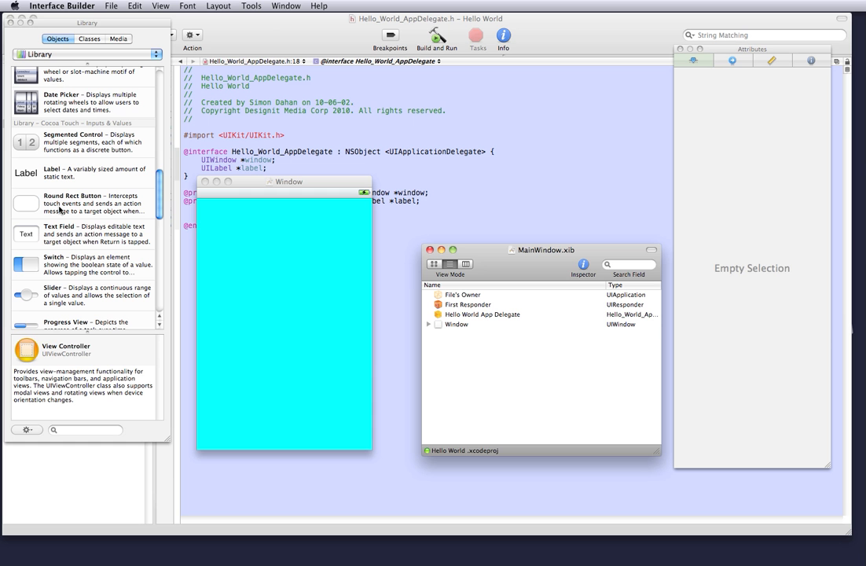
# Add a Round Rect Button titled 'Show Hello' beneath the label in the main window.
pyautogui.moveTo(25, 203); pyautogui.dragTo(305, 326)
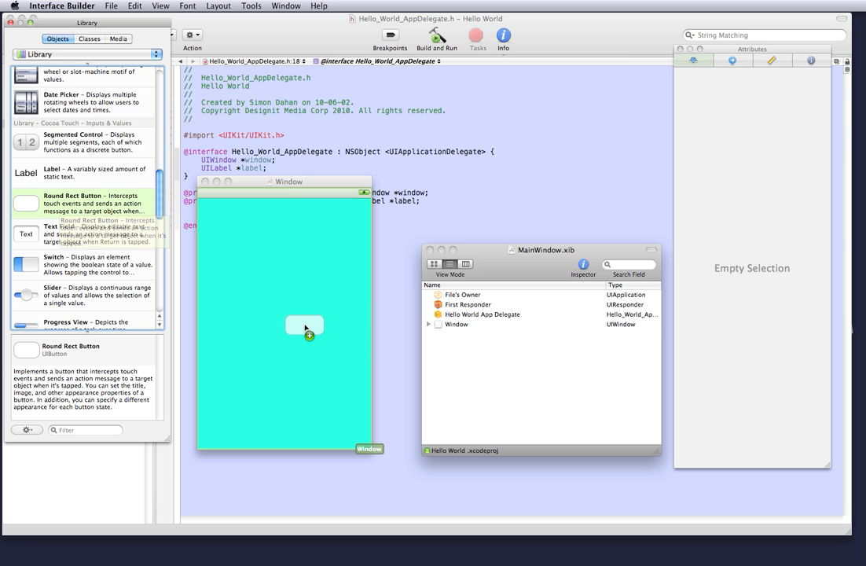
pyautogui.moveTo(25, 203); pyautogui.dragTo(281, 333)
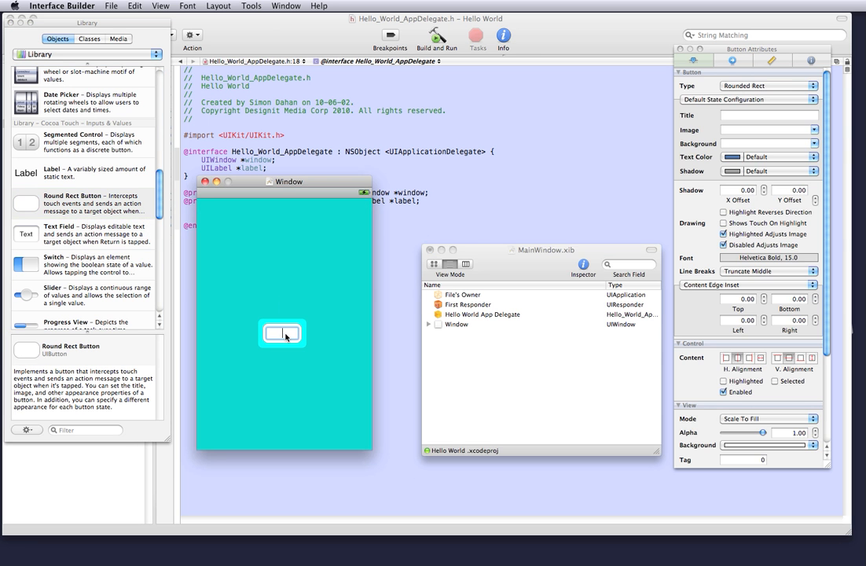
pyautogui.write('Show')
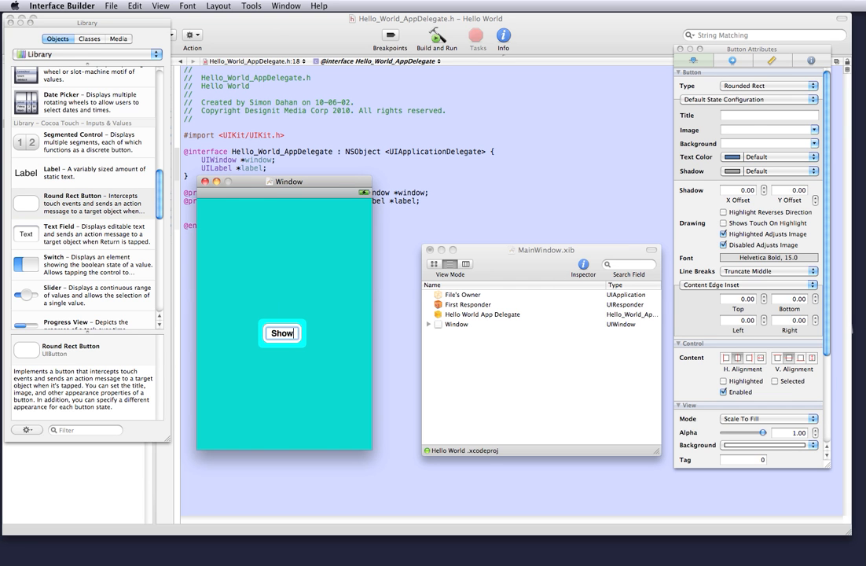
pyautogui.write('Show Hello')
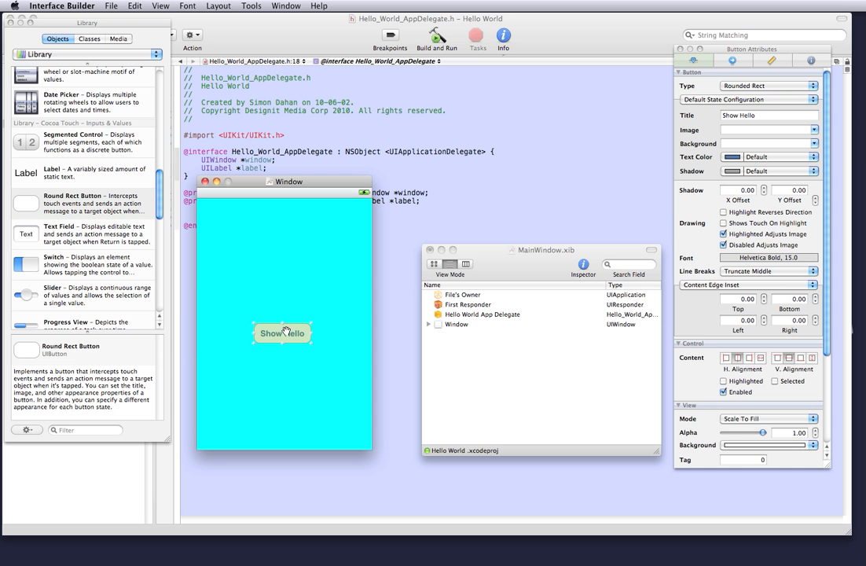
pyautogui.click(279, 283)
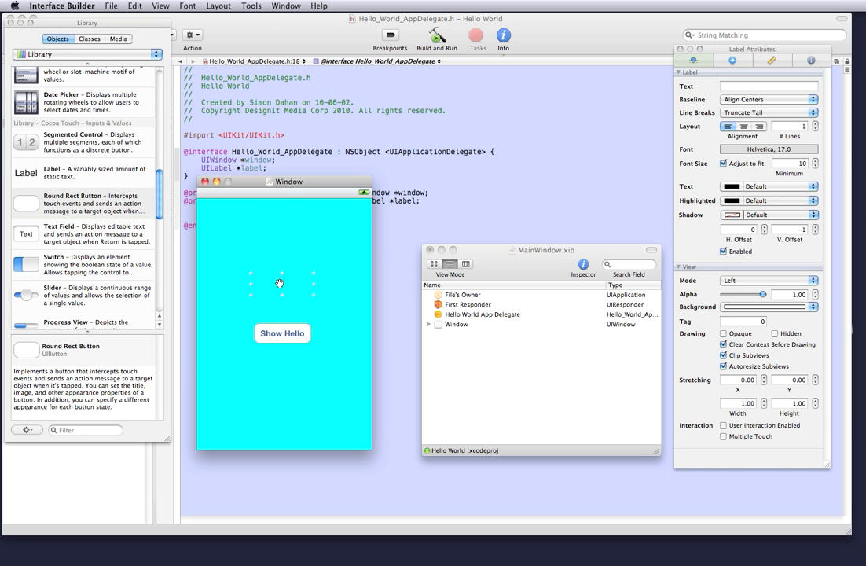
pyautogui.moveTo(286, 324)
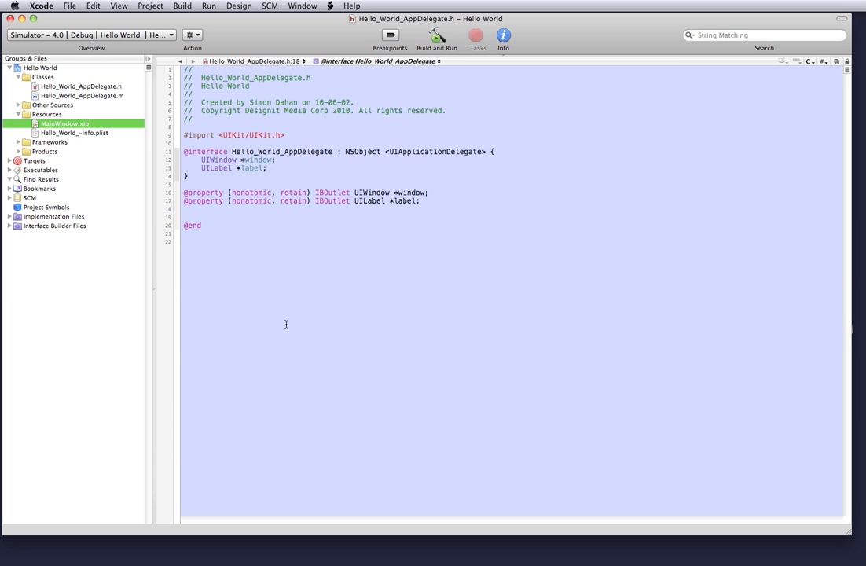
# Declare '-(IBAction) showHello;' below the window and label properties in the header.
pyautogui.click(79, 86)
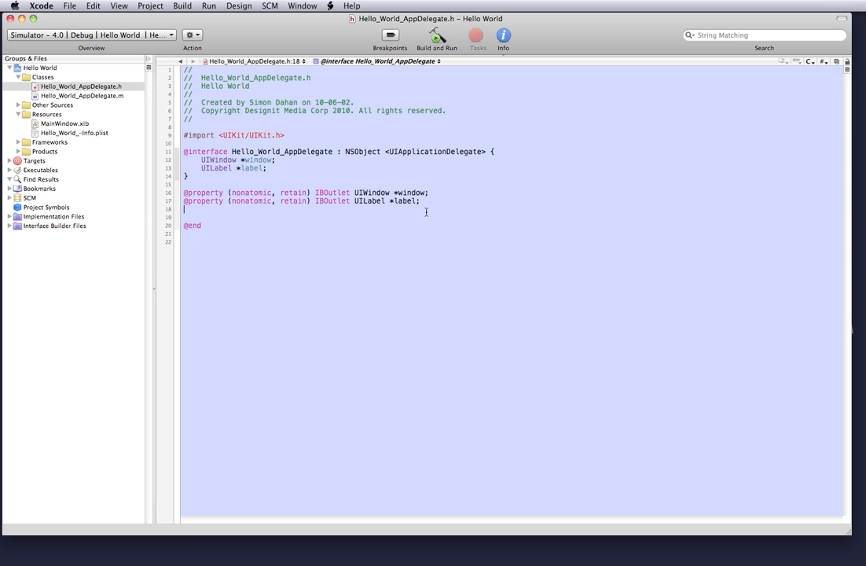
pyautogui.press('return')
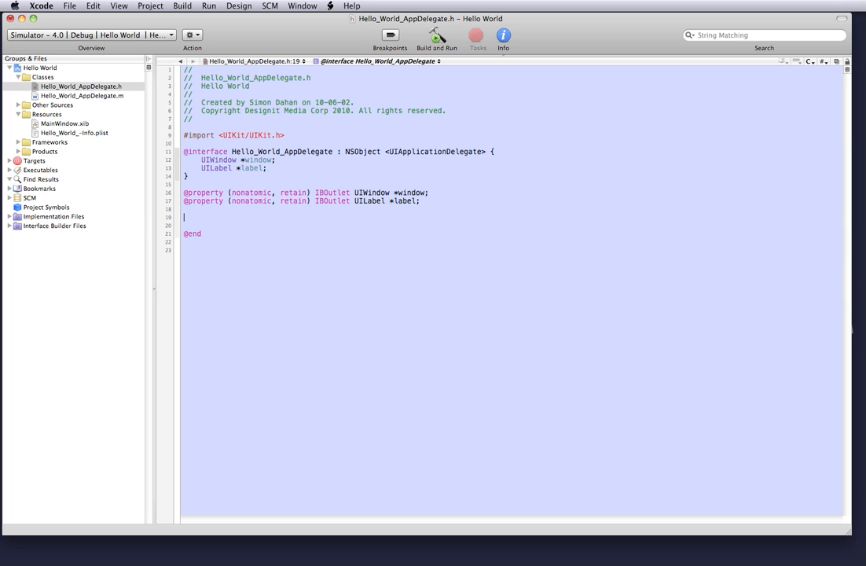
pyautogui.write('-(IBAction')
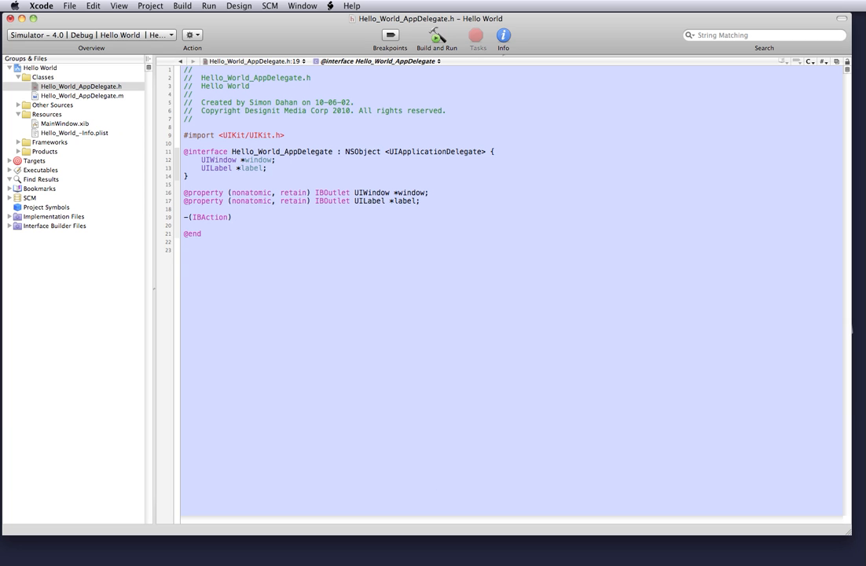
pyautogui.click(235, 217)
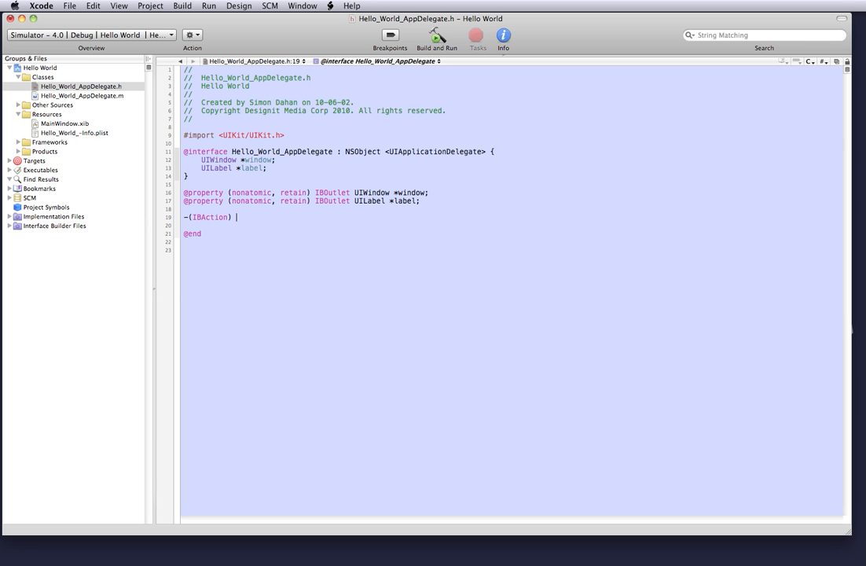
pyautogui.write('show')
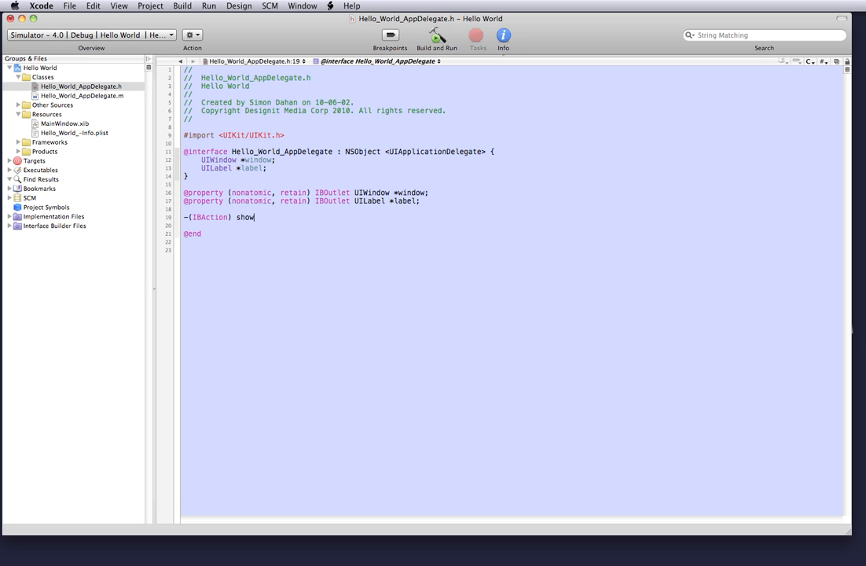
pyautogui.write('Name;')
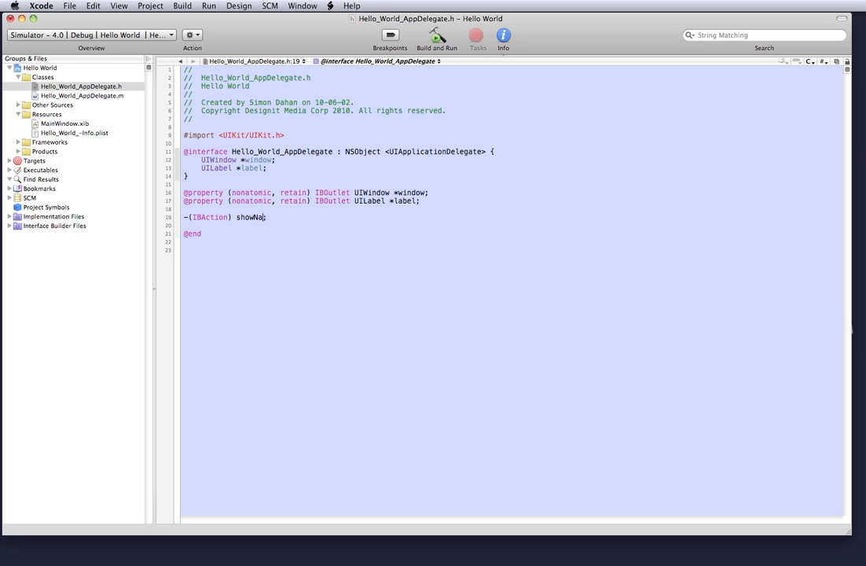
pyautogui.write('Hello')
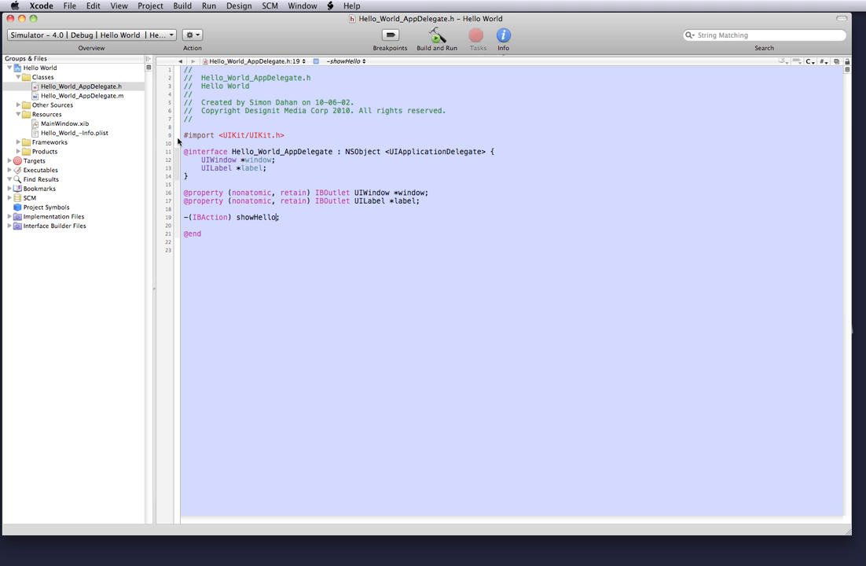
pyautogui.moveTo(123, 101)
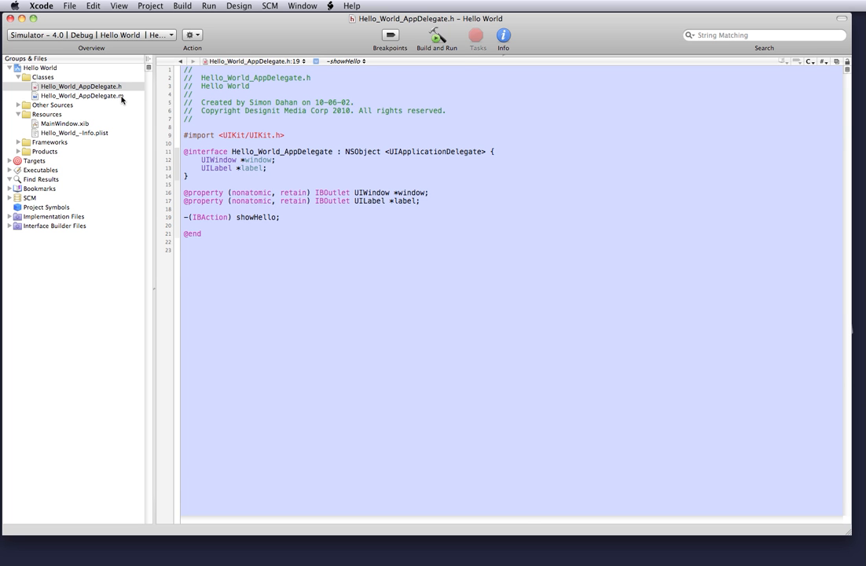
# Implement showHello in Hello_World_AppDelegate.m setting label.text to @"Hello World".
pyautogui.click(83, 96)
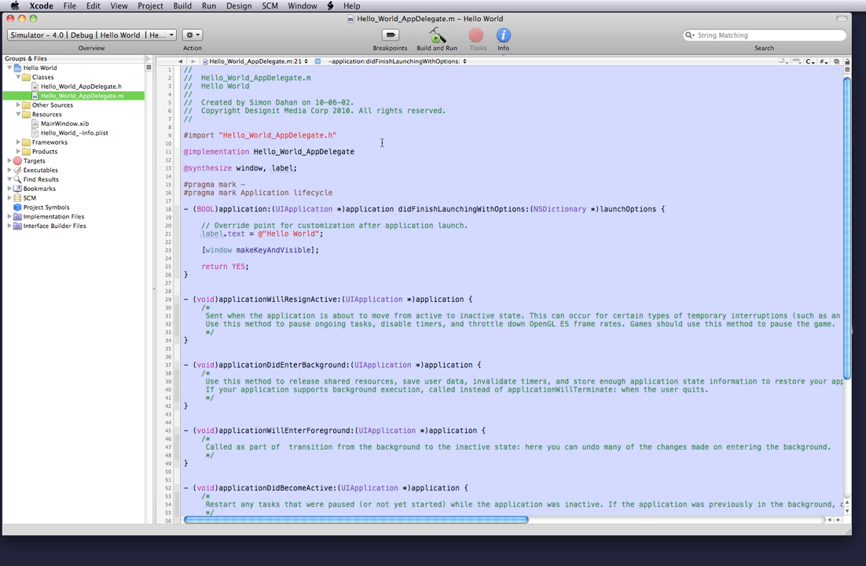
pyautogui.click(345, 191)
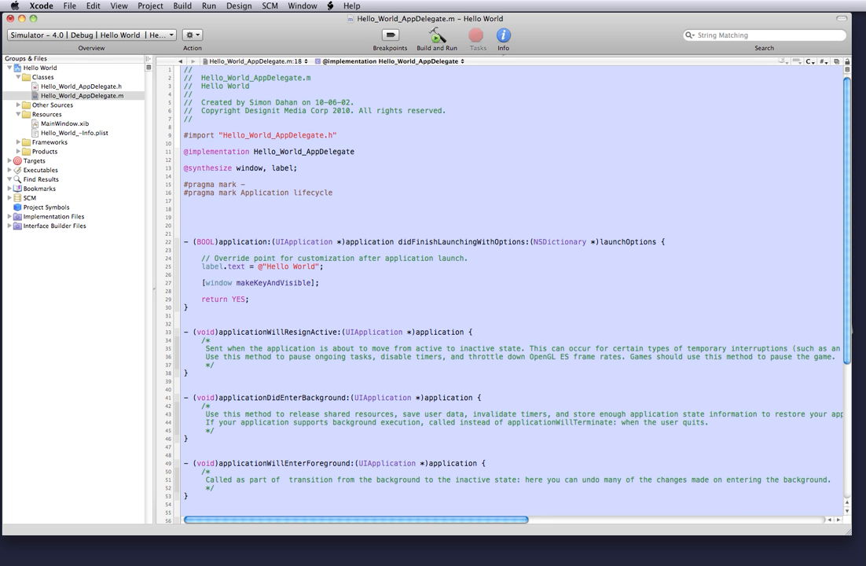
pyautogui.write('-(IBAction')
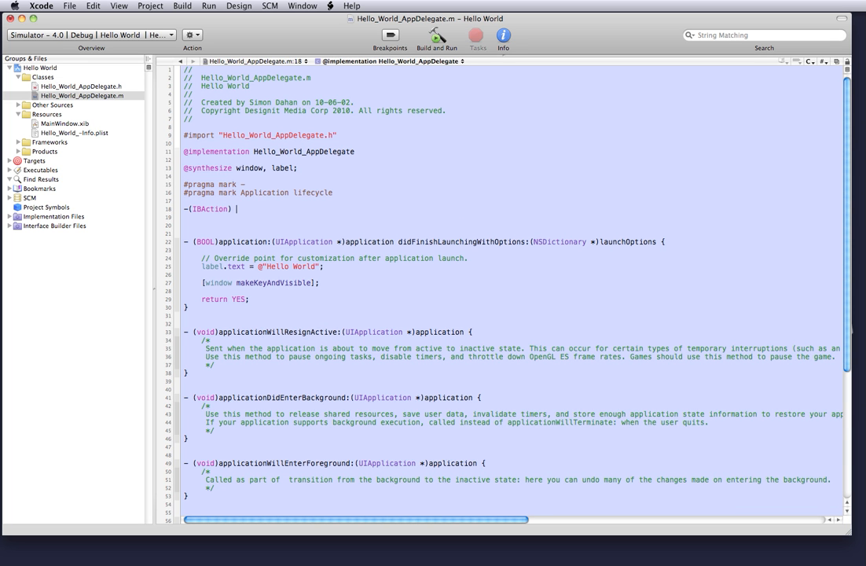
pyautogui.write('showS')
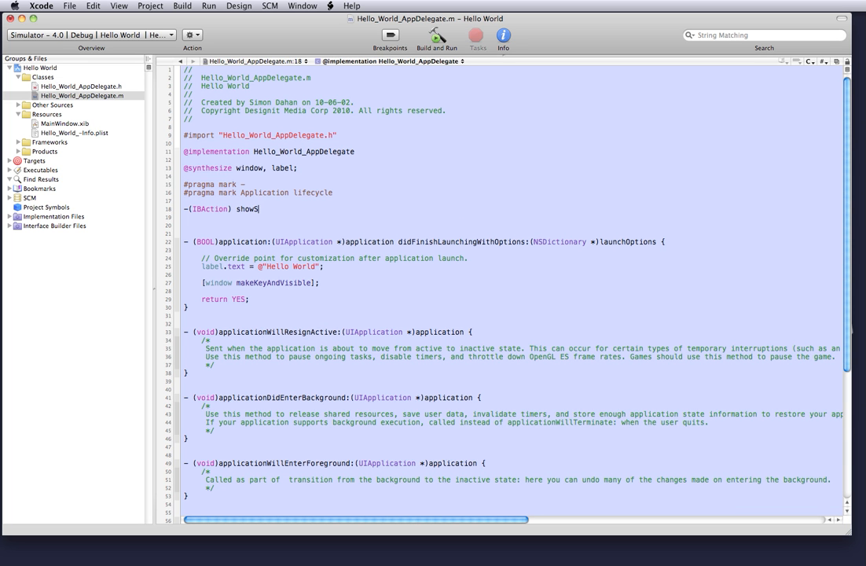
pyautogui.write('ello;')
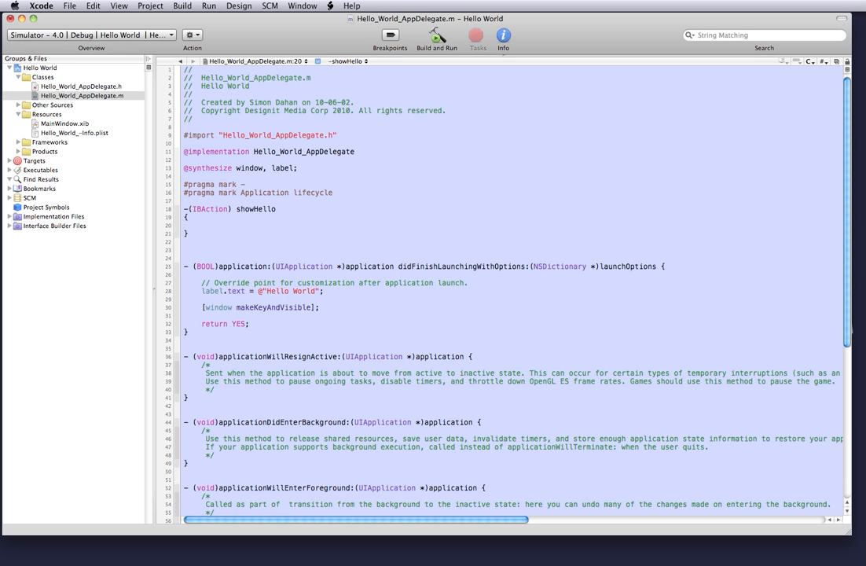
pyautogui.write('label')
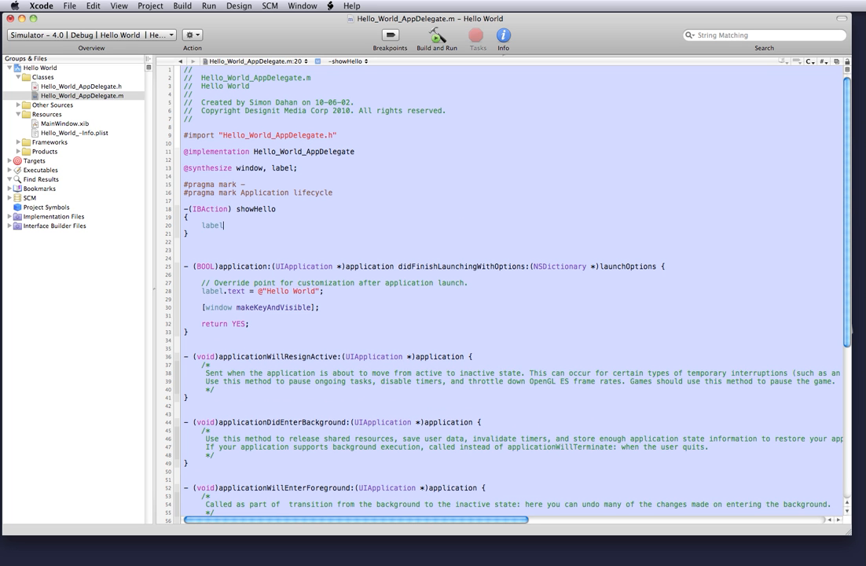
pyautogui.write('.text @"He')
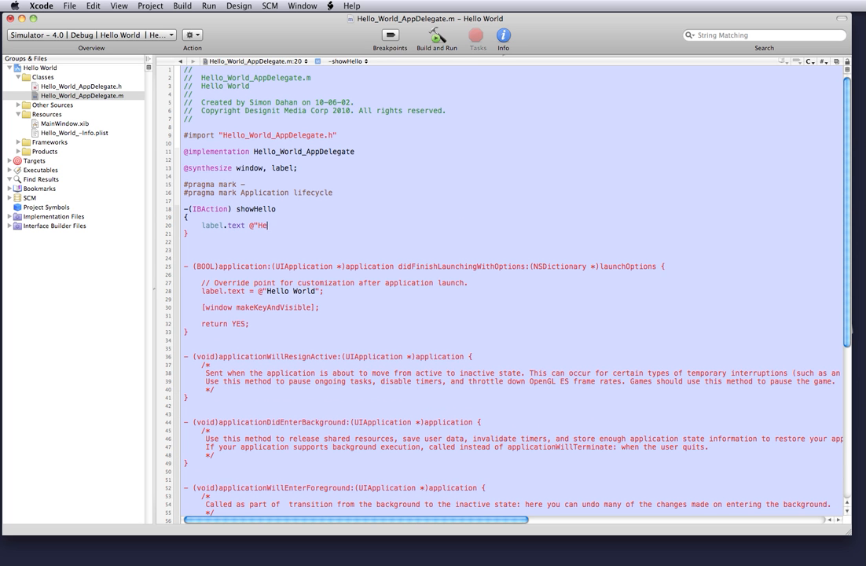
pyautogui.write('llo World"')
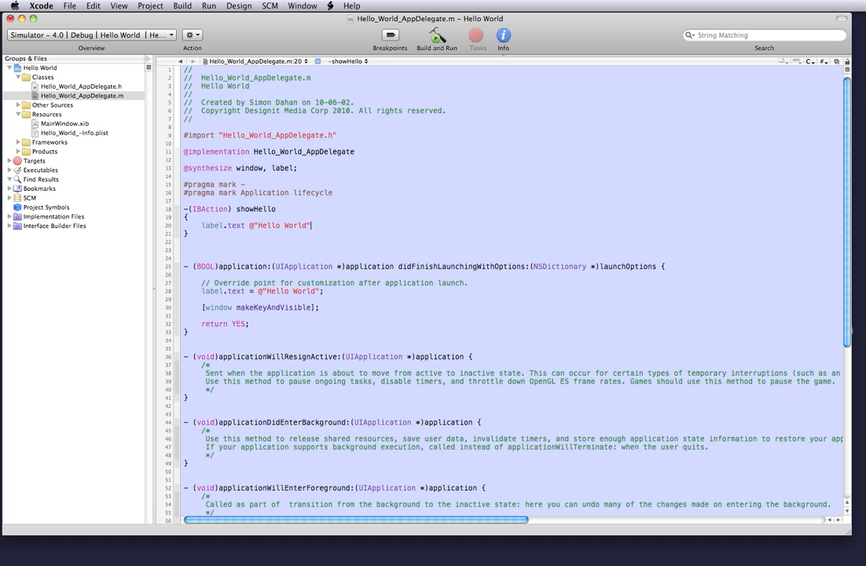
pyautogui.write(';')
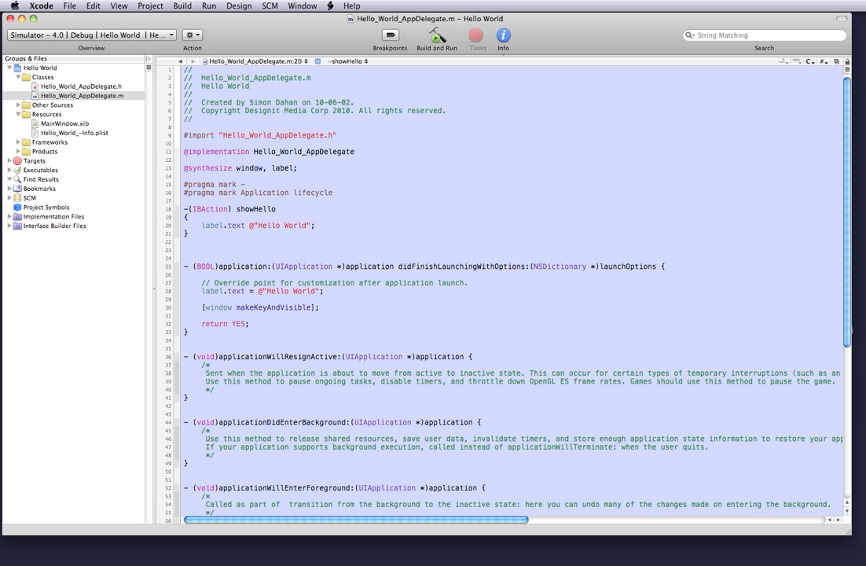
pyautogui.moveTo(185, 135)
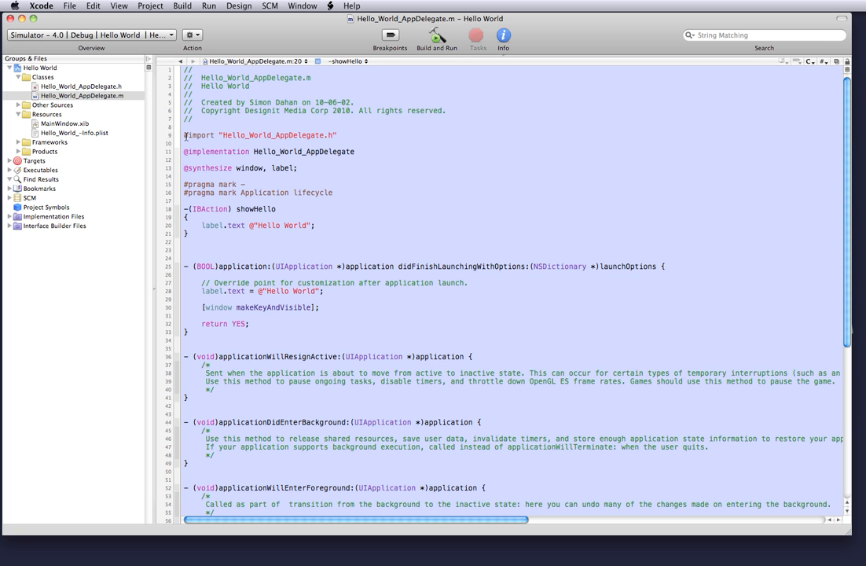
# Select MainWindow.xib under Resources.
pyautogui.click(64, 123)
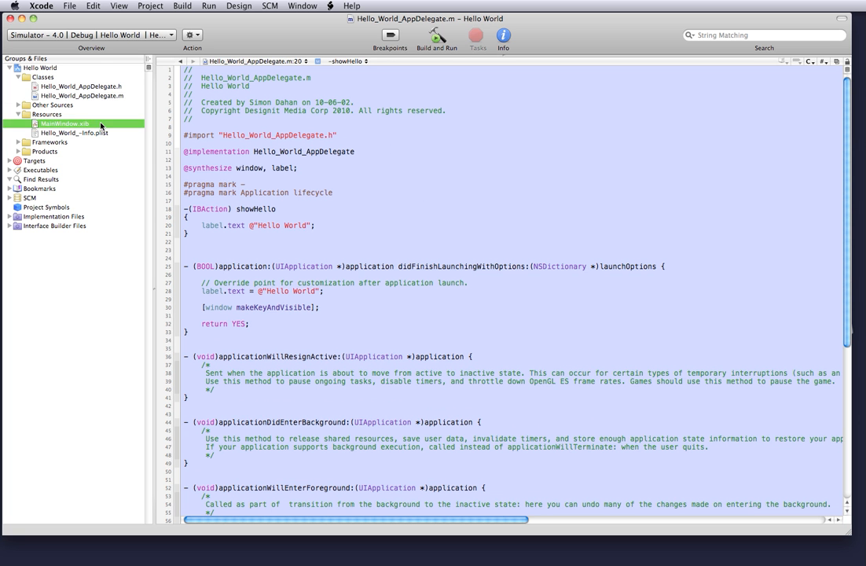
# Connect the app delegate's showHello action to the Show Hello button's Touch Up Inside event.
pyautogui.doubleClick(60, 122)
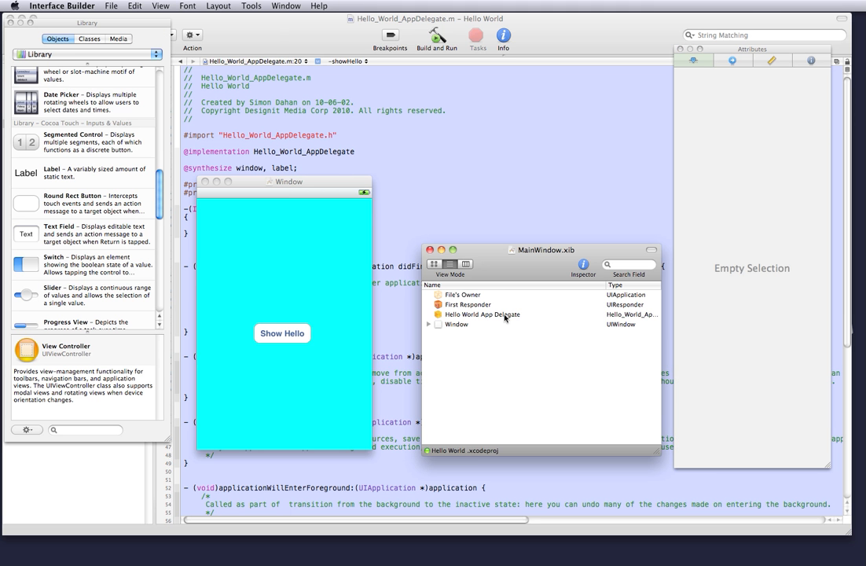
pyautogui.click(481, 314)
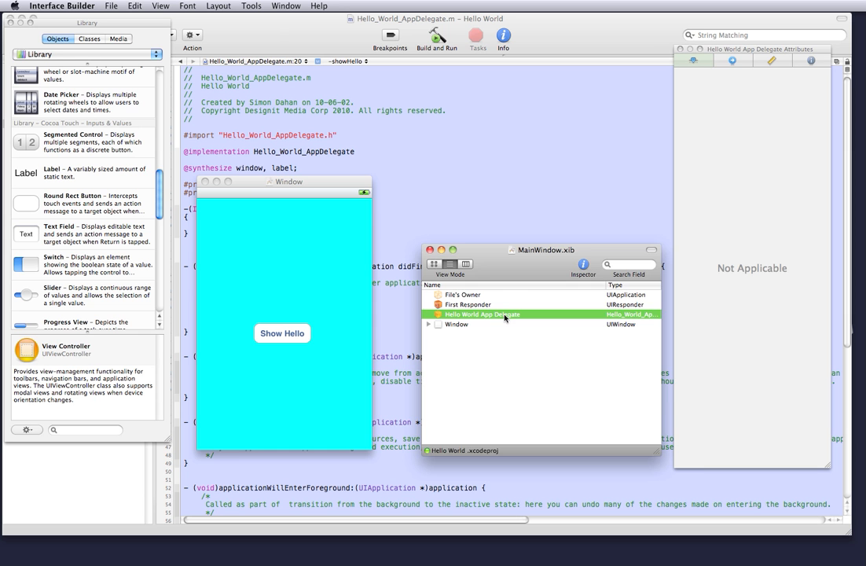
pyautogui.click(484, 314)
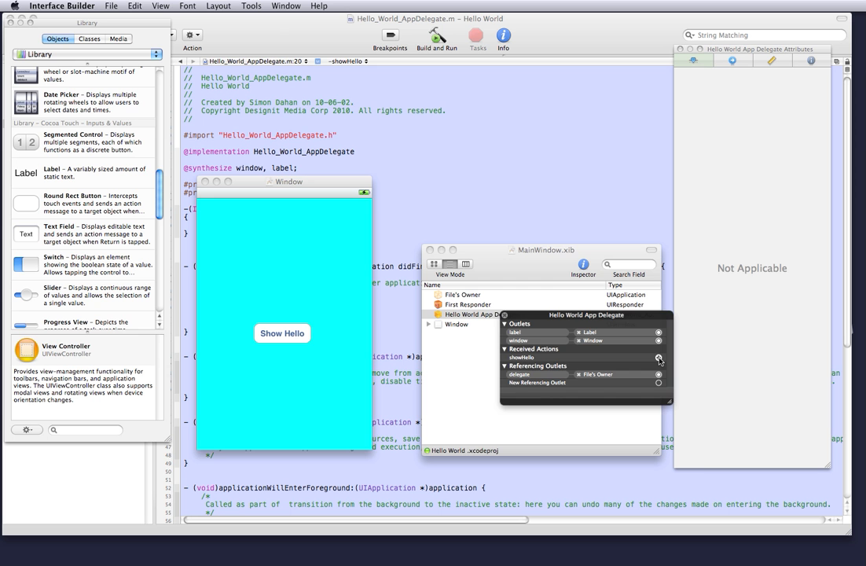
pyautogui.moveTo(659, 358); pyautogui.dragTo(283, 334)
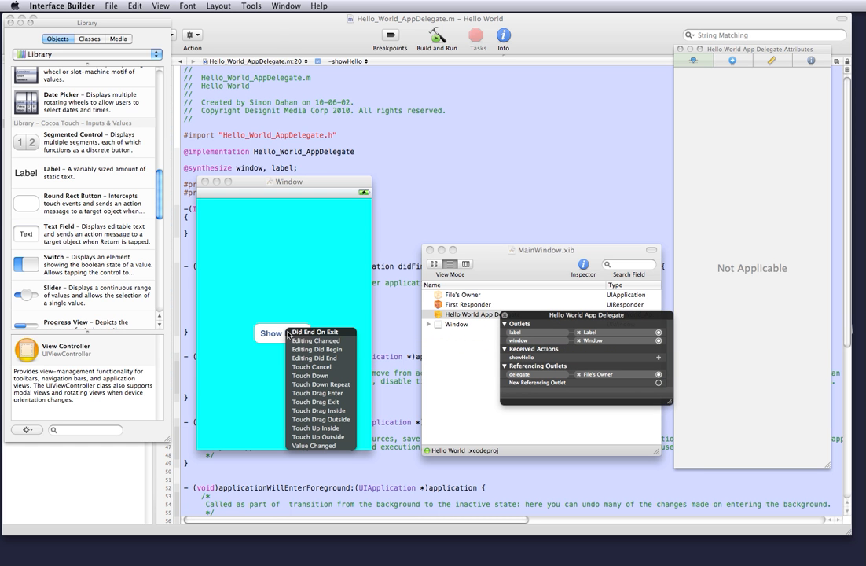
pyautogui.moveTo(314, 428)
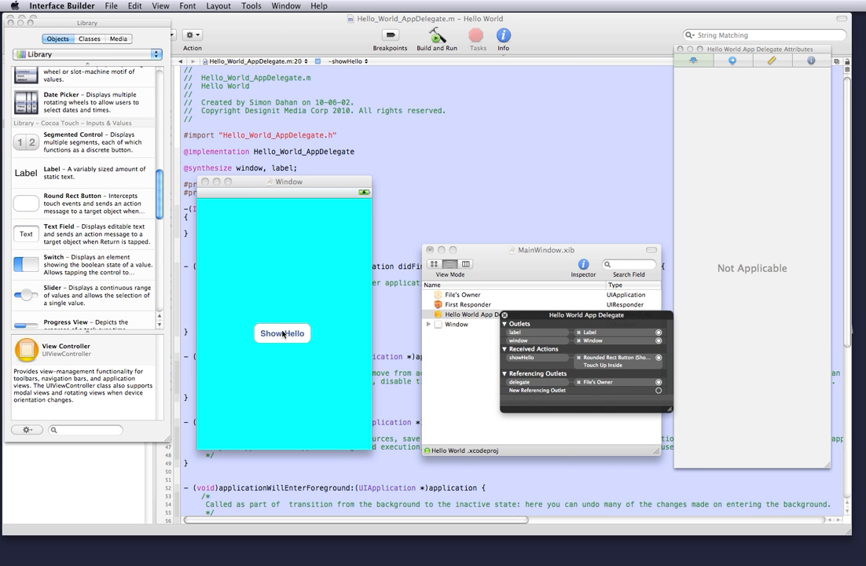
pyautogui.moveTo(251, 390)
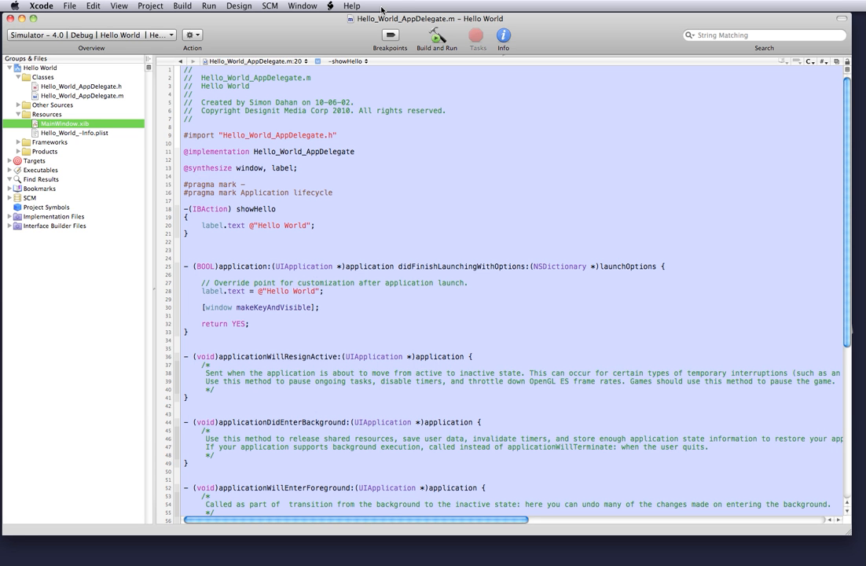
# Build and Run, fix the flagged label.text line, rerun and tap Show Hello in the simulator.
pyautogui.click(437, 35)
pyautogui.write(' =')
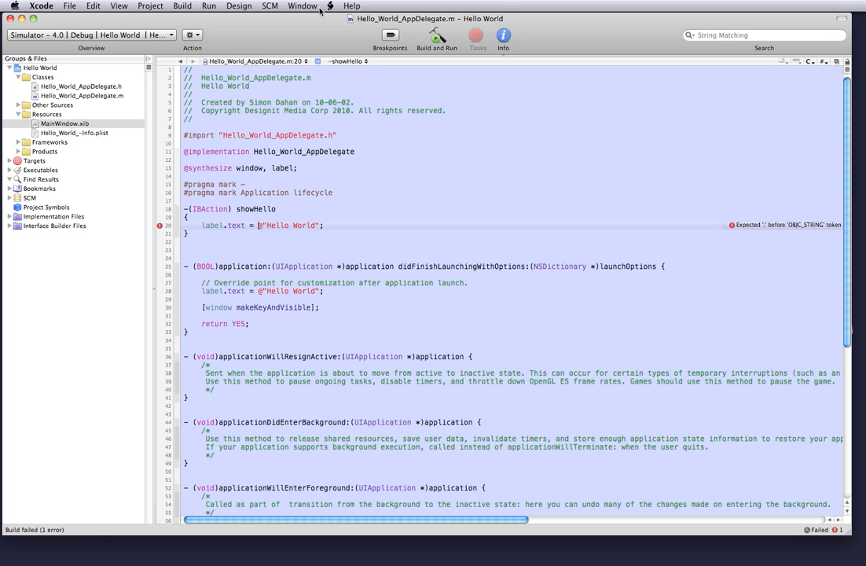
pyautogui.click(437, 34)
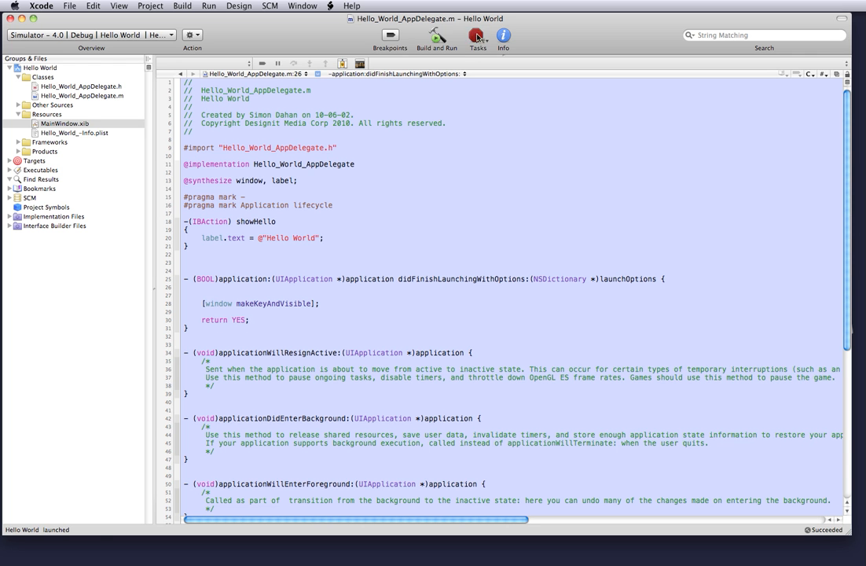
pyautogui.click(437, 35)
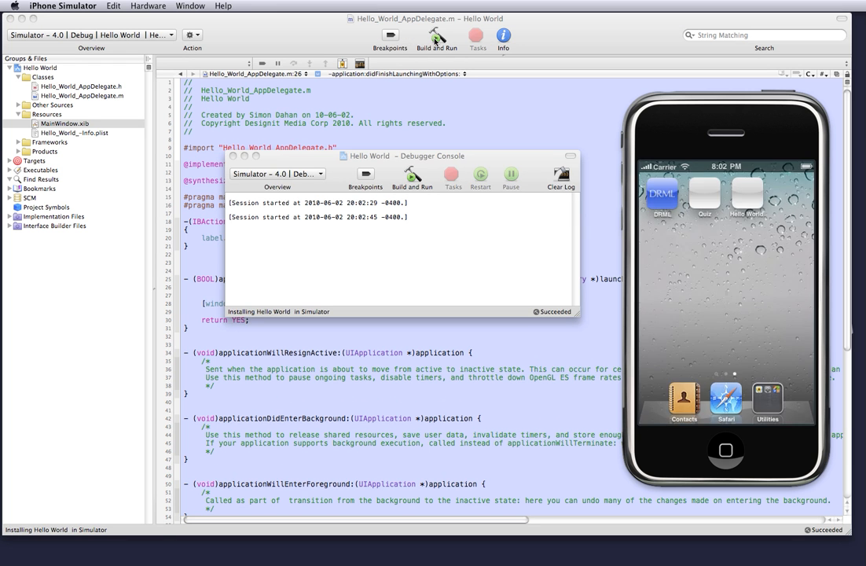
pyautogui.click(437, 36)
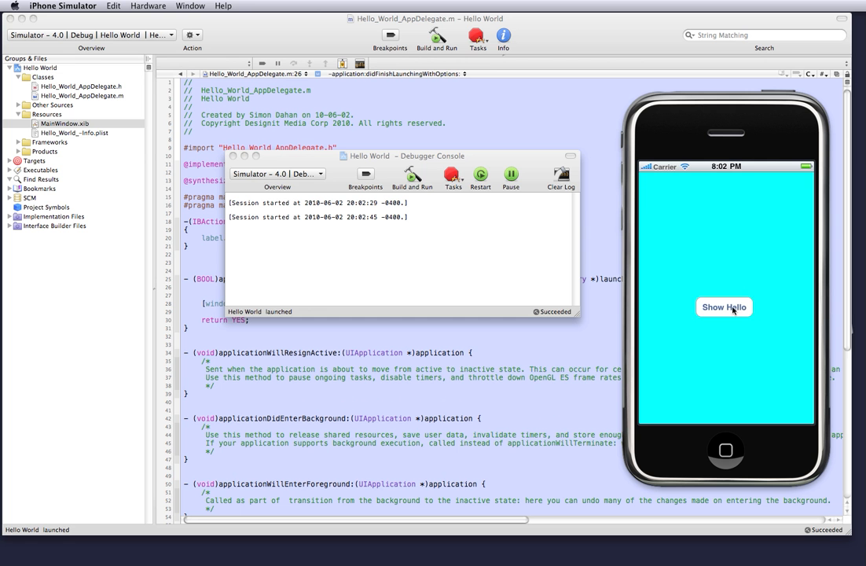
pyautogui.click(723, 306)
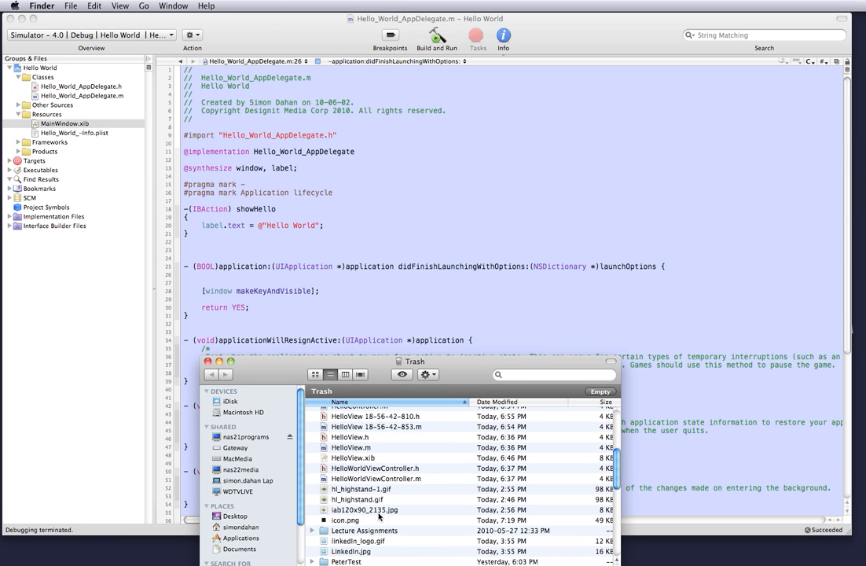
# Drag icon.png and Default.png from Finder into the project's Resources group.
pyautogui.click(346, 518)
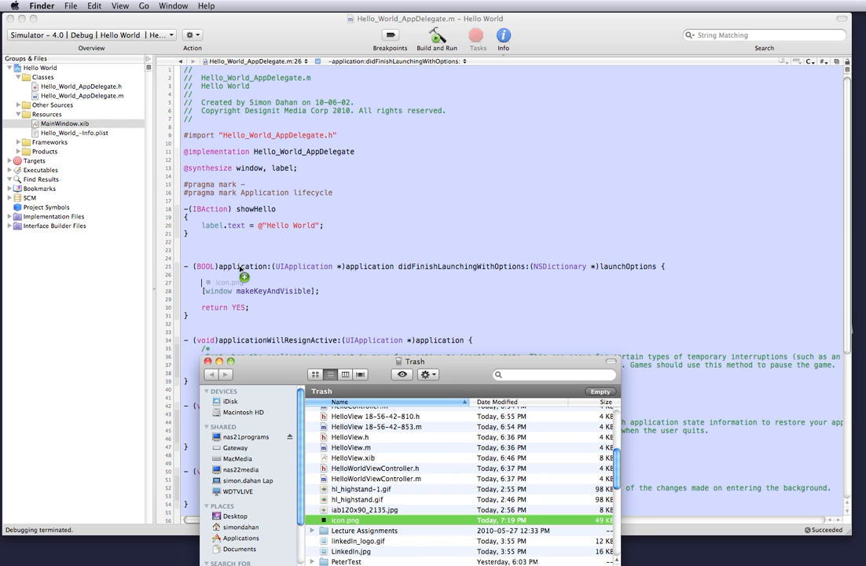
pyautogui.click(47, 114)
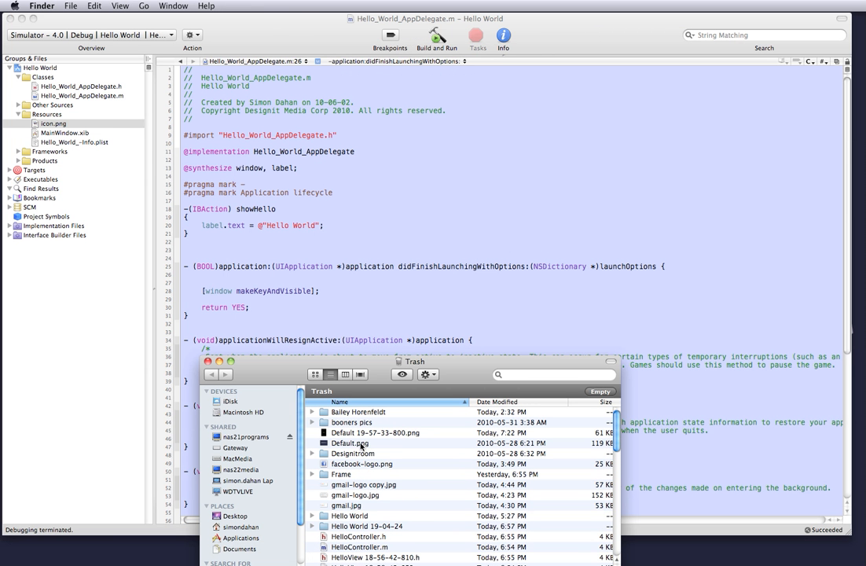
pyautogui.moveTo(360, 447)
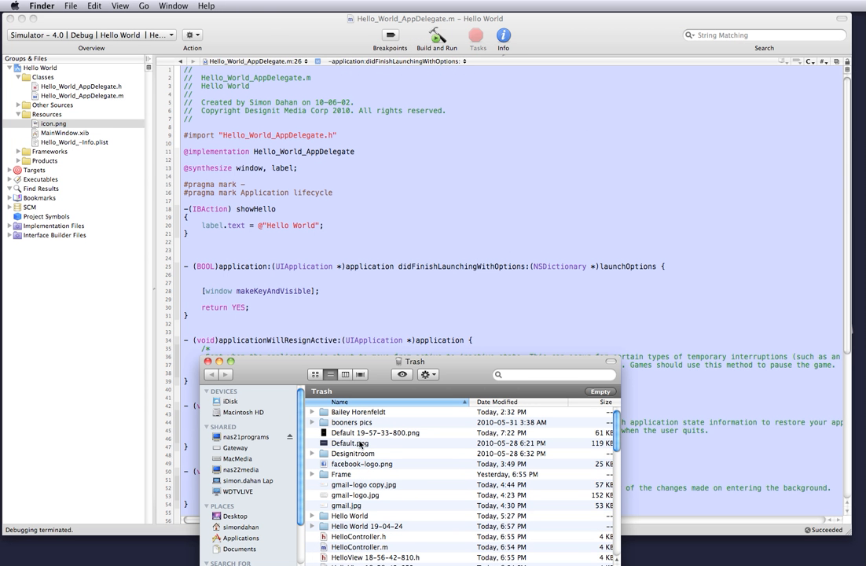
pyautogui.scroll(-3)
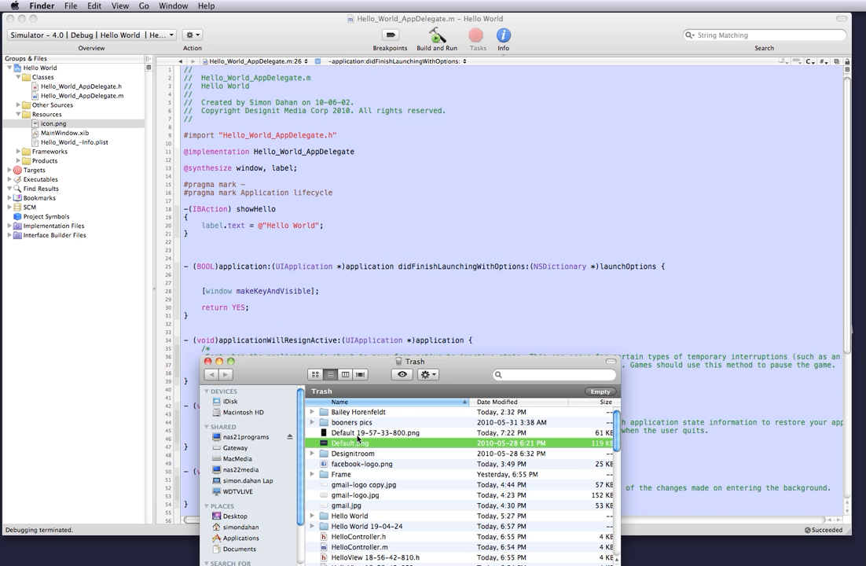
pyautogui.click(376, 432)
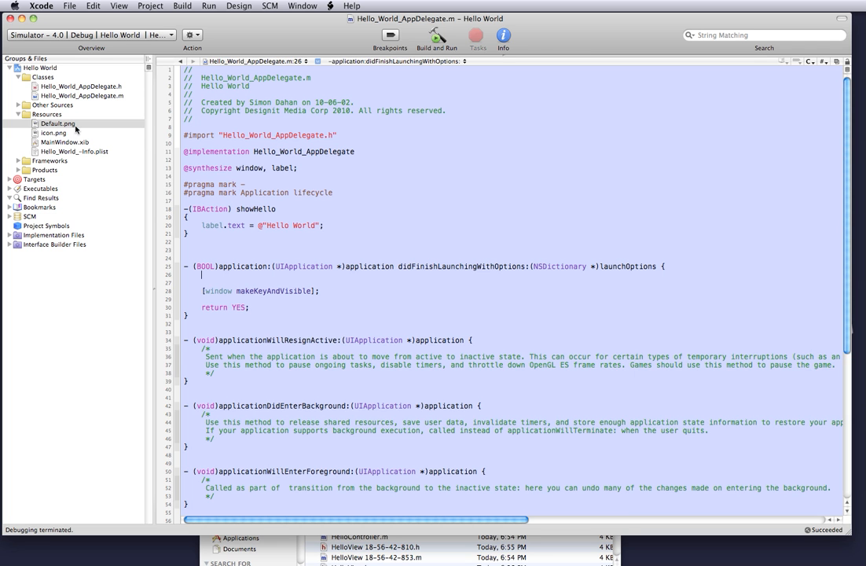
# In Hello_World-Info.plist set Icon file to icon.png and add a Status bar style row.
pyautogui.click(54, 132)
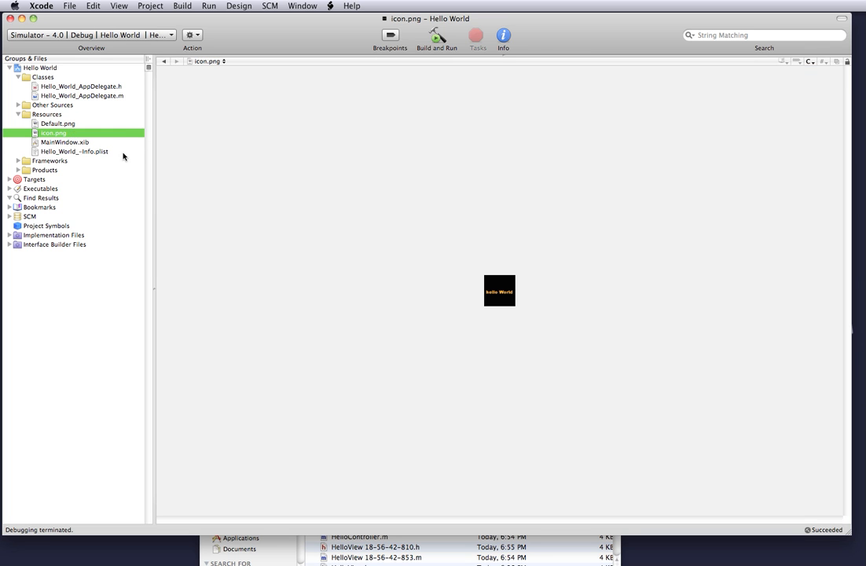
pyautogui.click(75, 151)
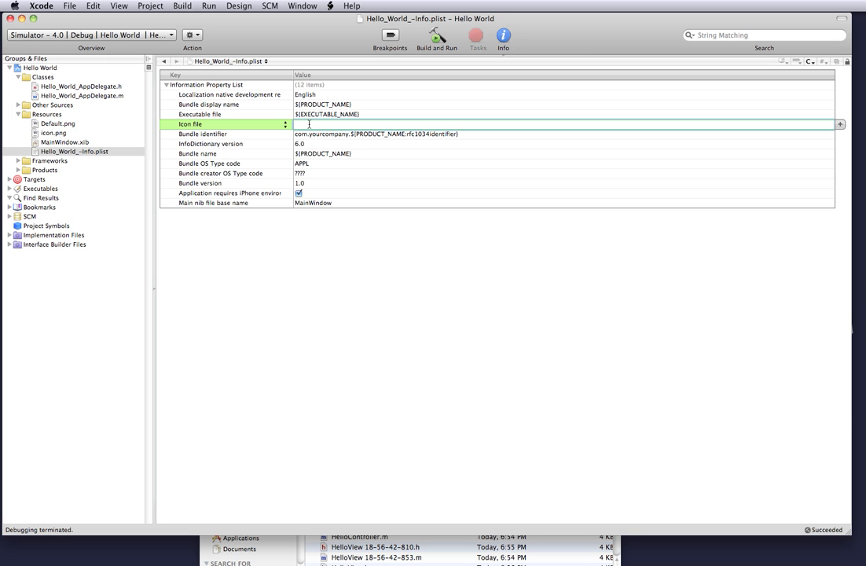
pyautogui.write('icon.png')
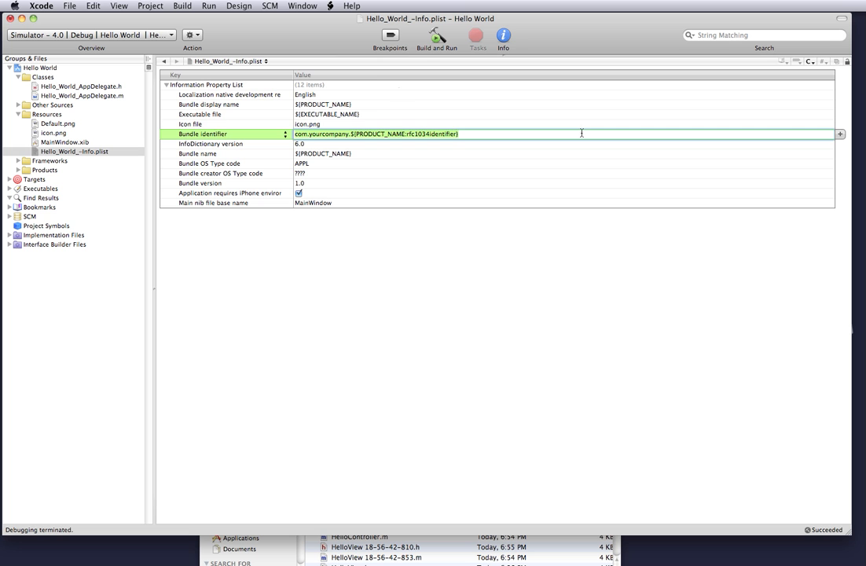
pyautogui.click(387, 82)
pyautogui.write('Status bar style')
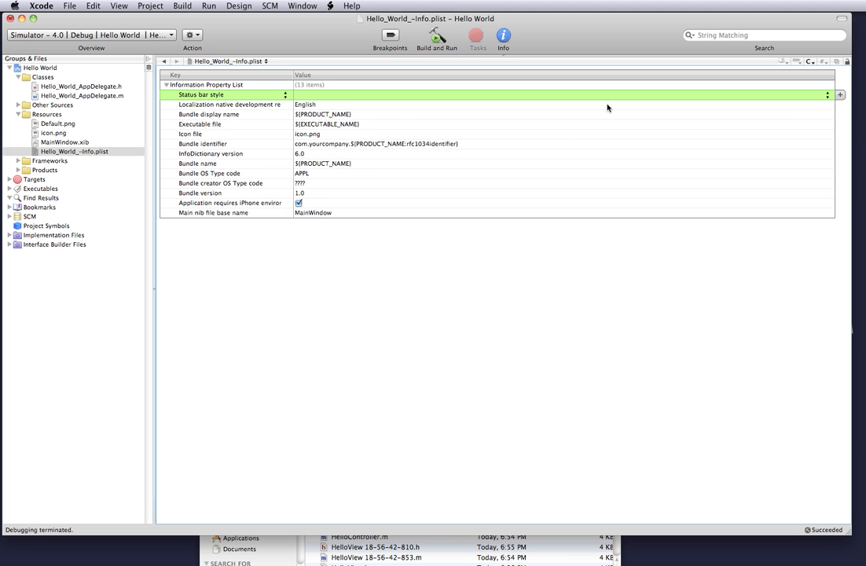
# Set Status bar style to Transparent black style and start Build and Run.
pyautogui.click(827, 94)
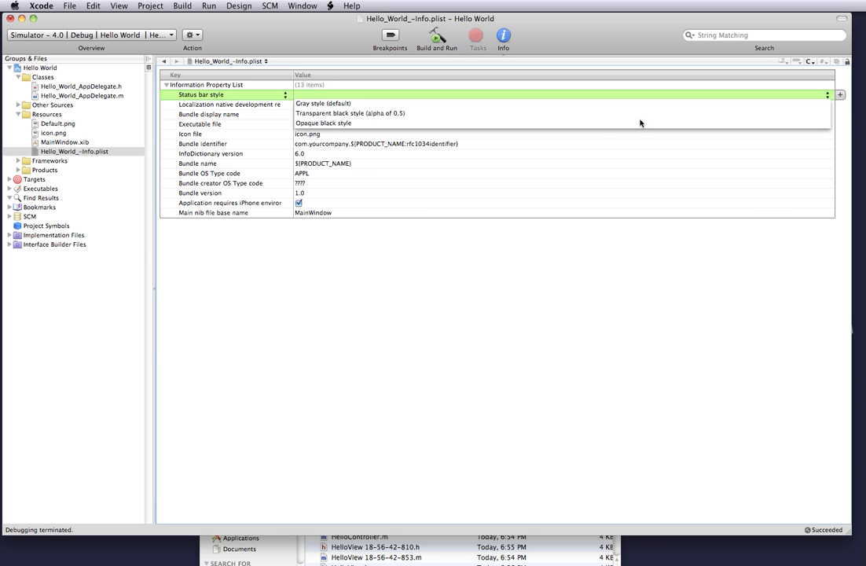
pyautogui.click(351, 113)
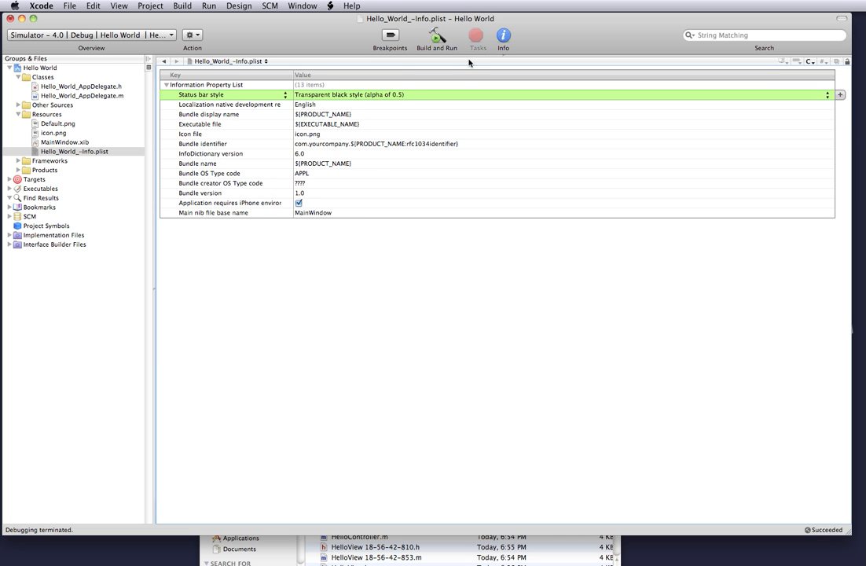
pyautogui.moveTo(440, 44)
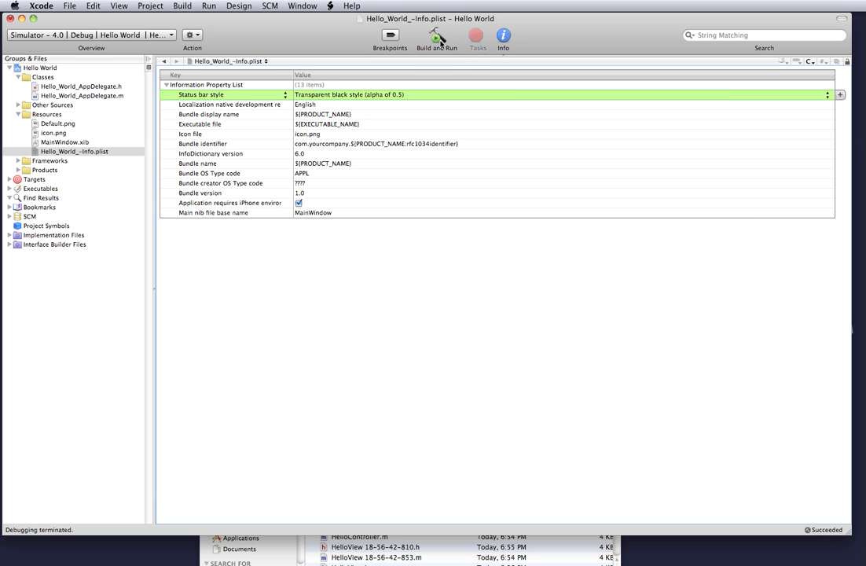
pyautogui.moveTo(437, 35)
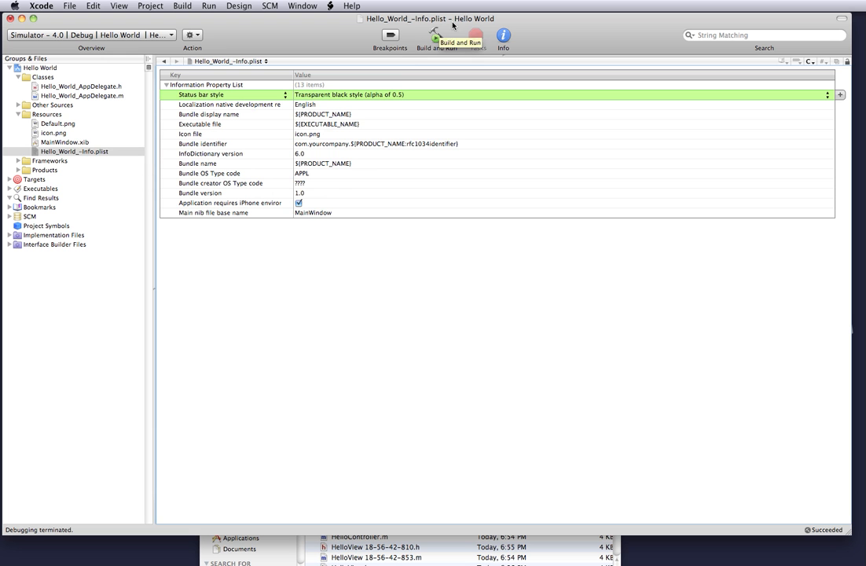
pyautogui.click(437, 37)
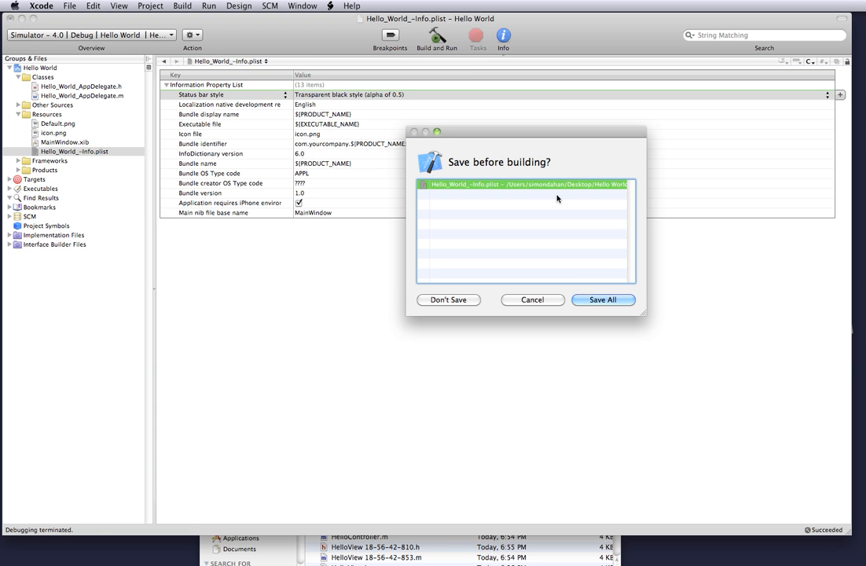
# Save All, run the app, tap Show Hello, press Home, then return to the app delegate header.
pyautogui.click(602, 299)
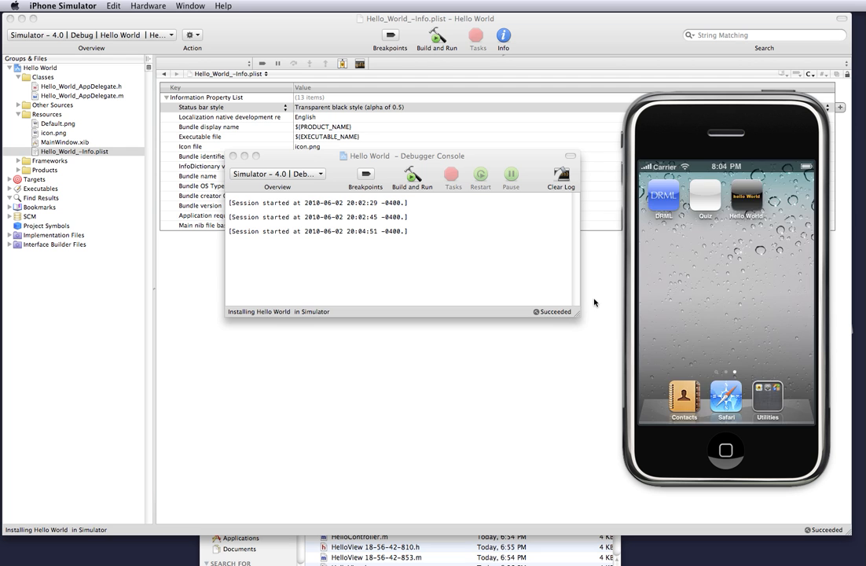
pyautogui.click(437, 35)
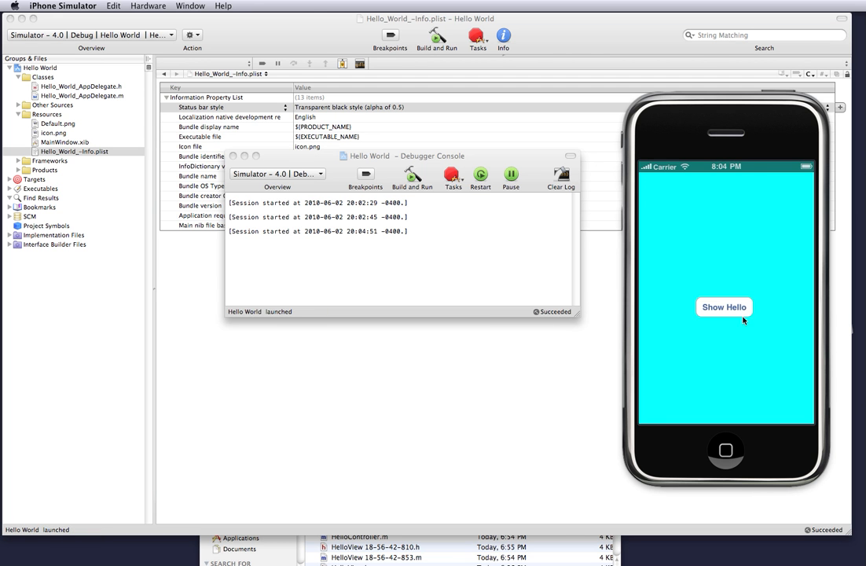
pyautogui.click(723, 307)
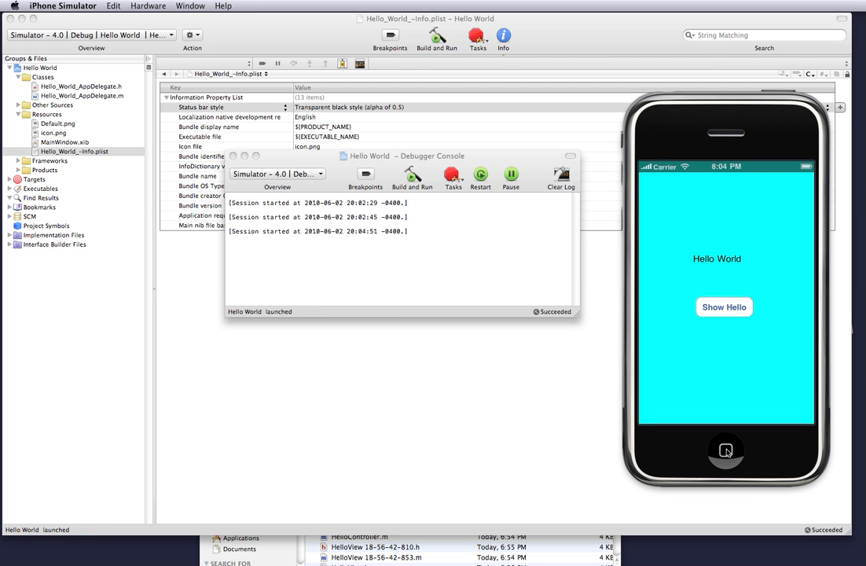
pyautogui.click(727, 450)
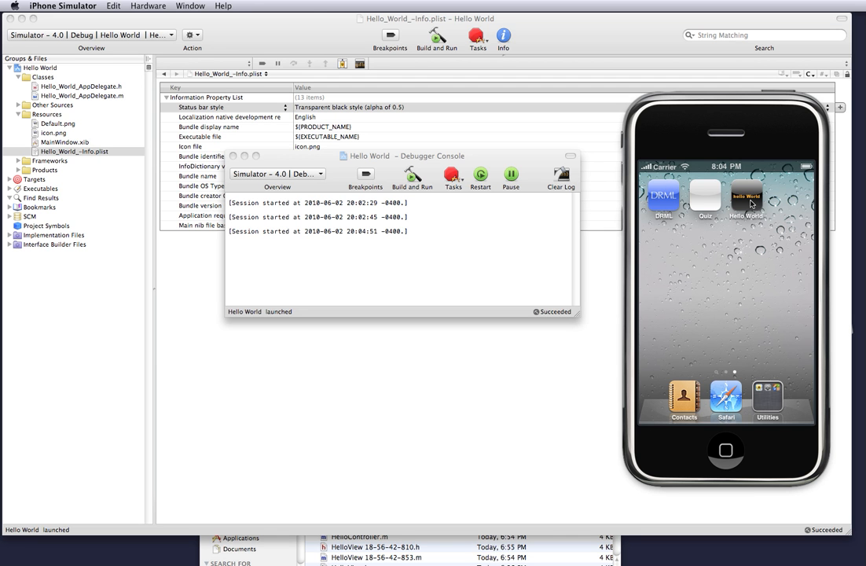
pyautogui.moveTo(748, 197)
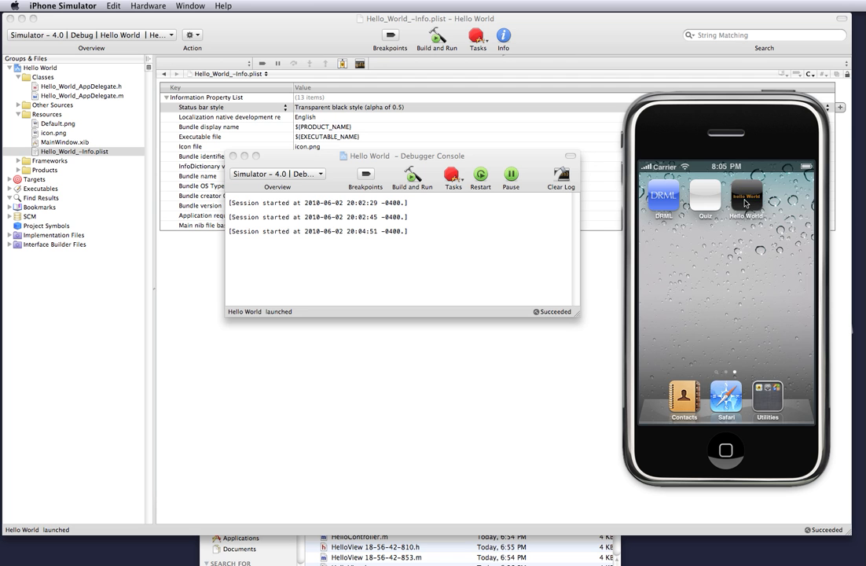
pyautogui.click(745, 195)
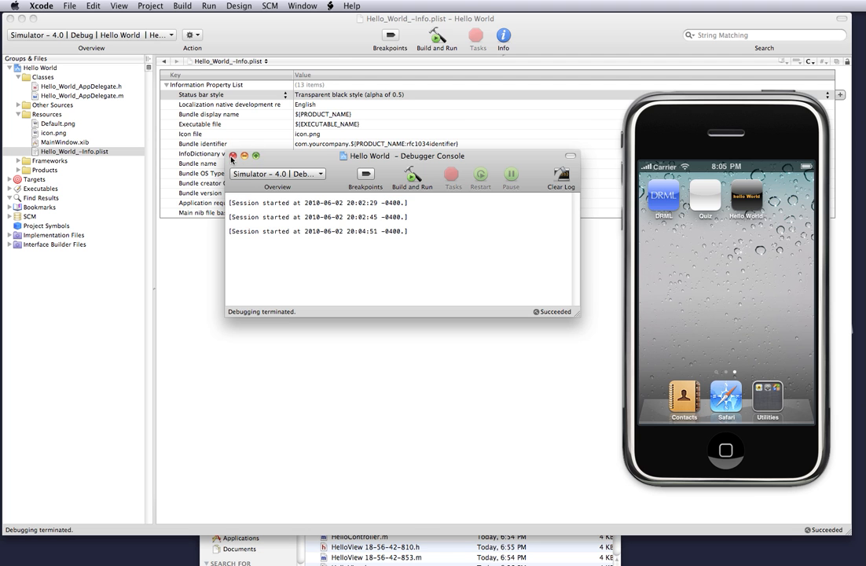
pyautogui.click(81, 85)
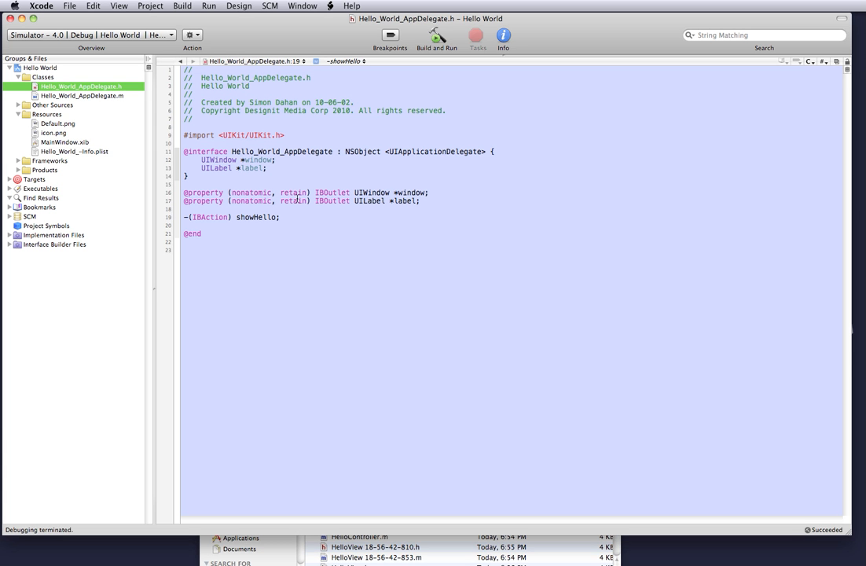
# Add sleep(3); at the start of didFinishLaunchingWithOptions in Hello_World_AppDelegate.m and rebuild the app.
pyautogui.click(82, 96)
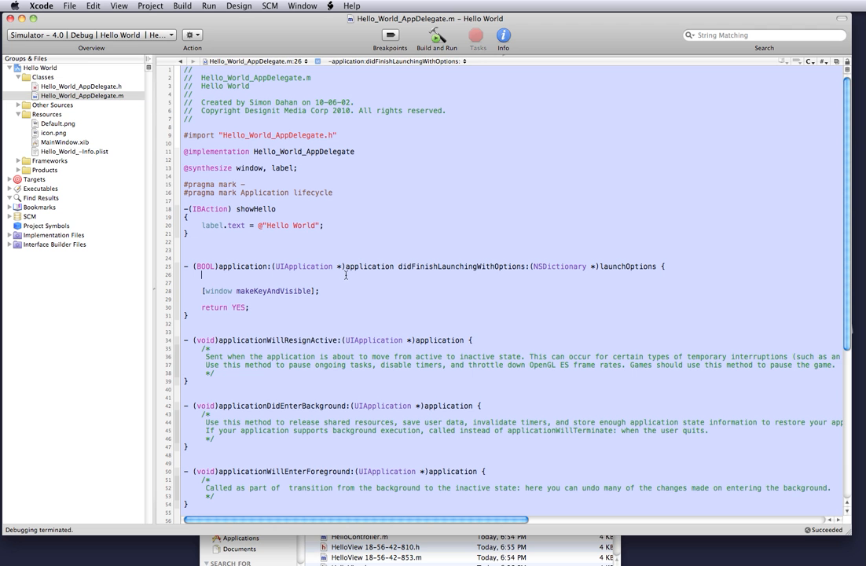
pyautogui.write('sell[')
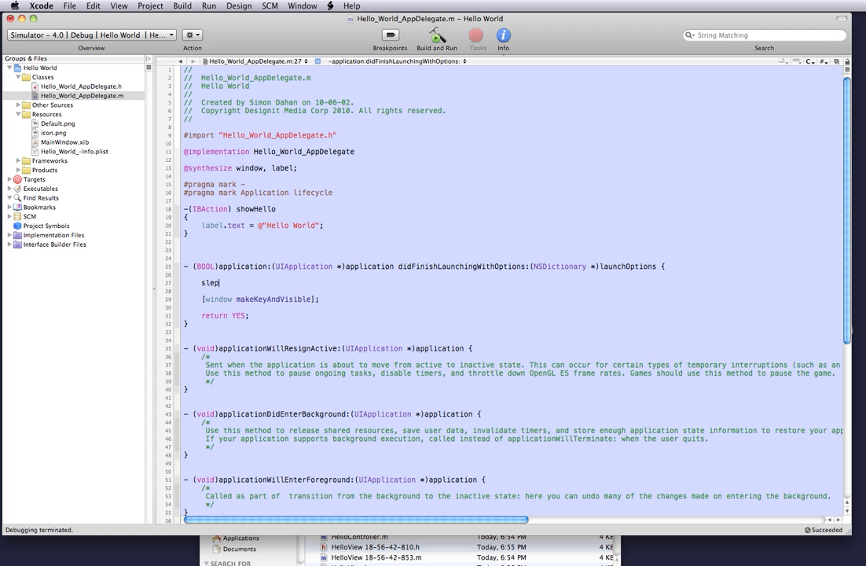
pyautogui.write('p(3')
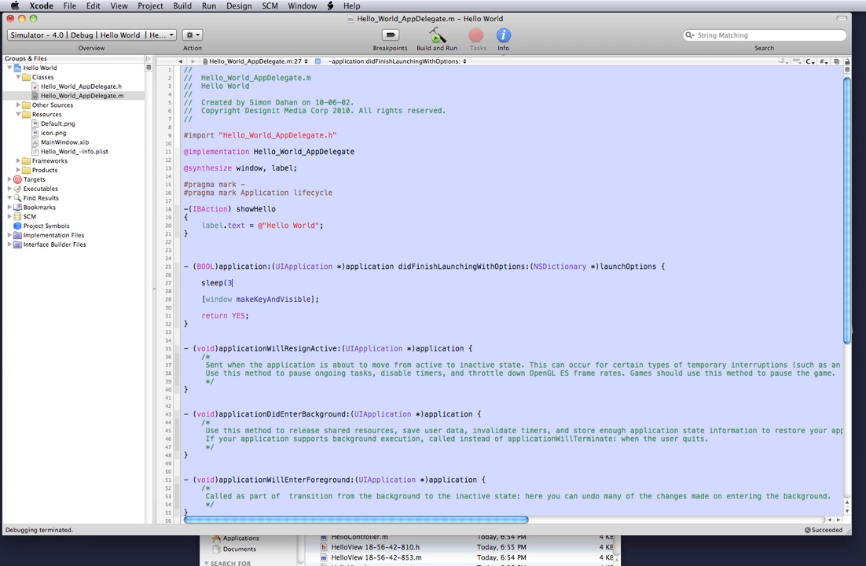
pyautogui.write(');')
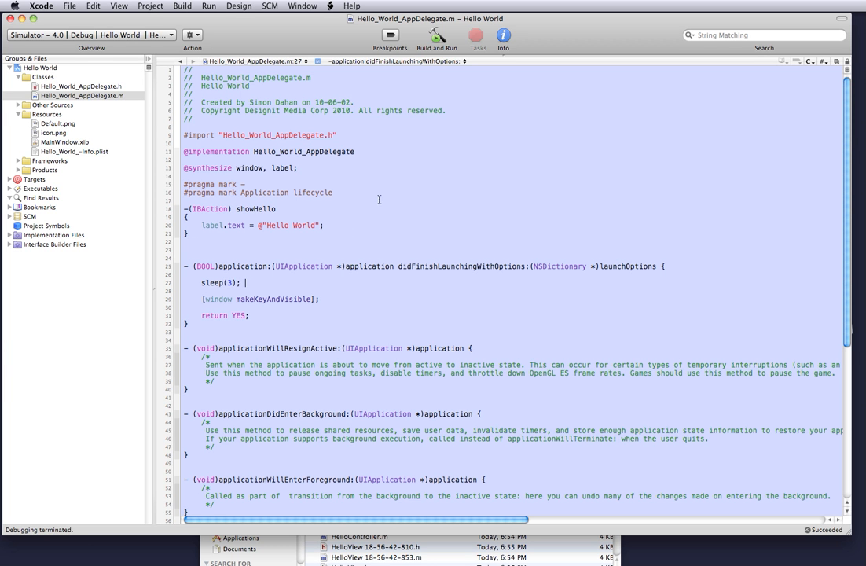
pyautogui.click(437, 35)
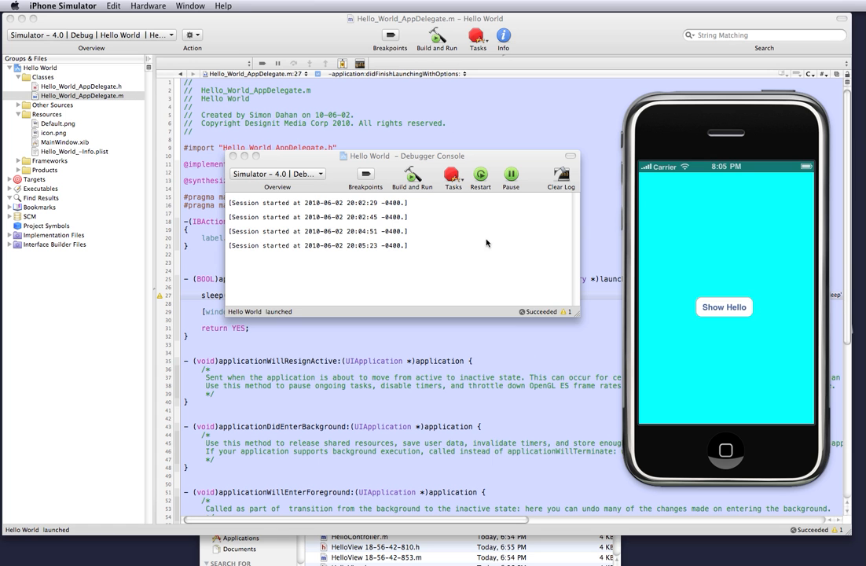
pyautogui.moveTo(742, 170)
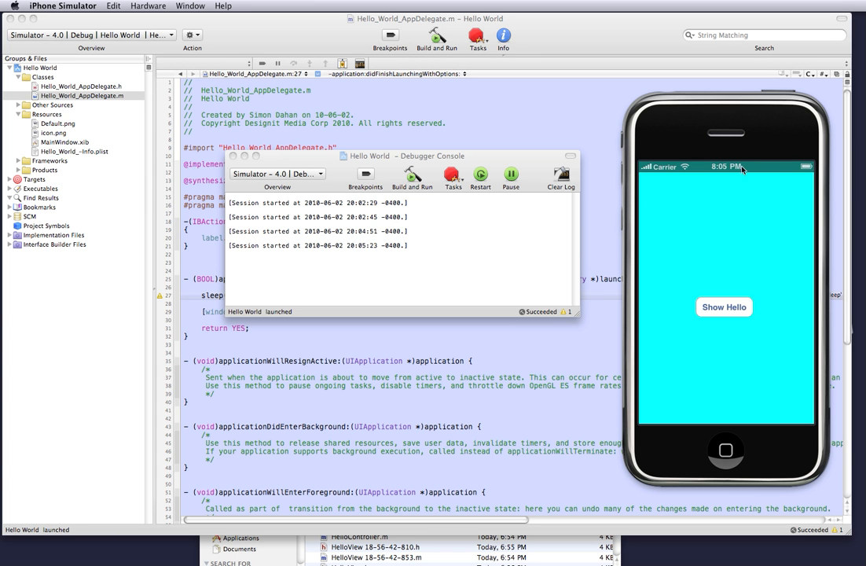
pyautogui.moveTo(742, 169)
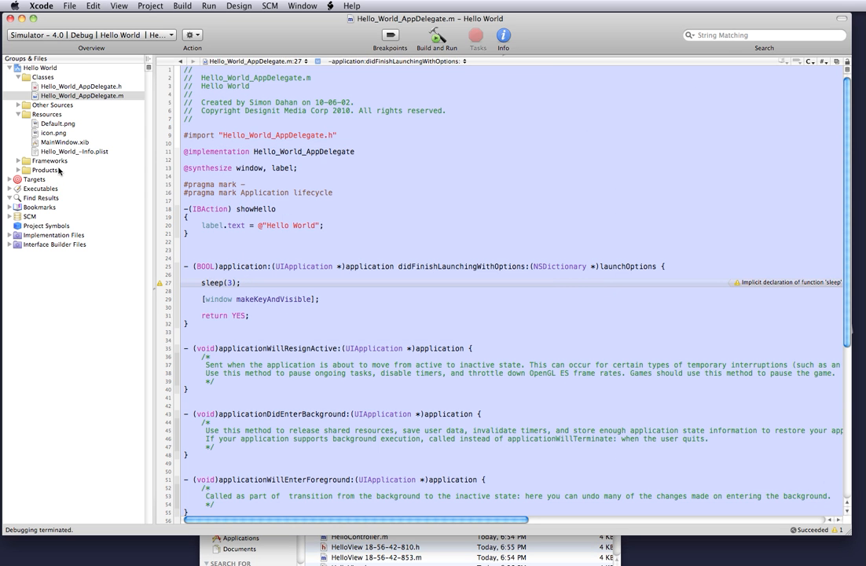
# Preview Default.png's Hello World launch artwork, then the icon.png app icon under Resources.
pyautogui.click(56, 122)
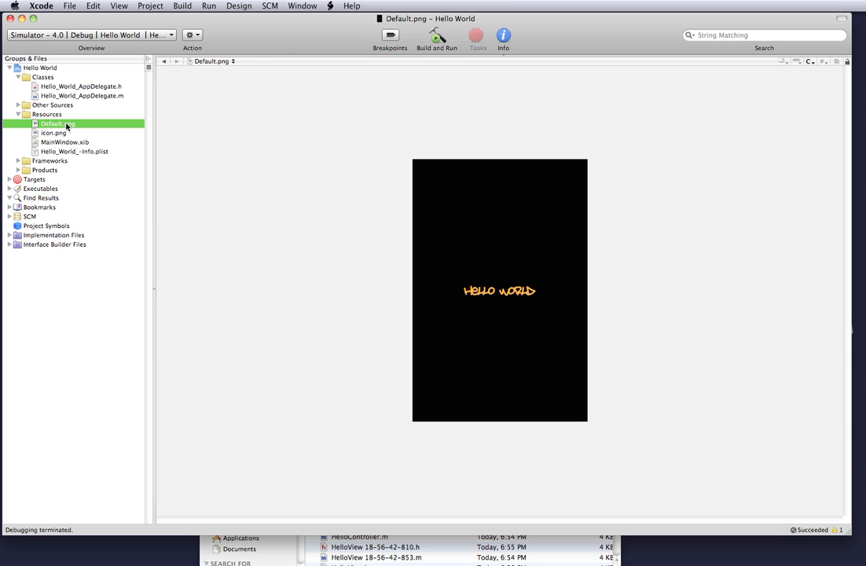
pyautogui.moveTo(557, 170)
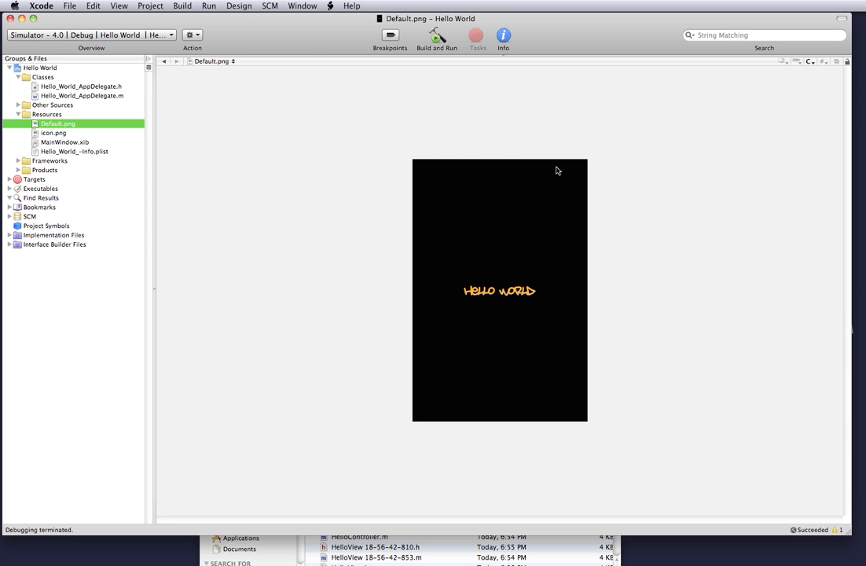
pyautogui.moveTo(575, 176)
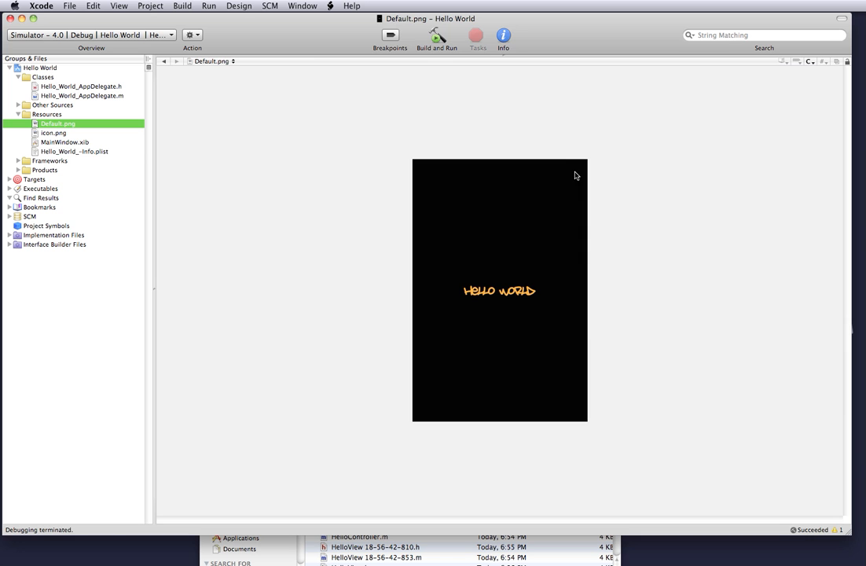
pyautogui.moveTo(352, 214)
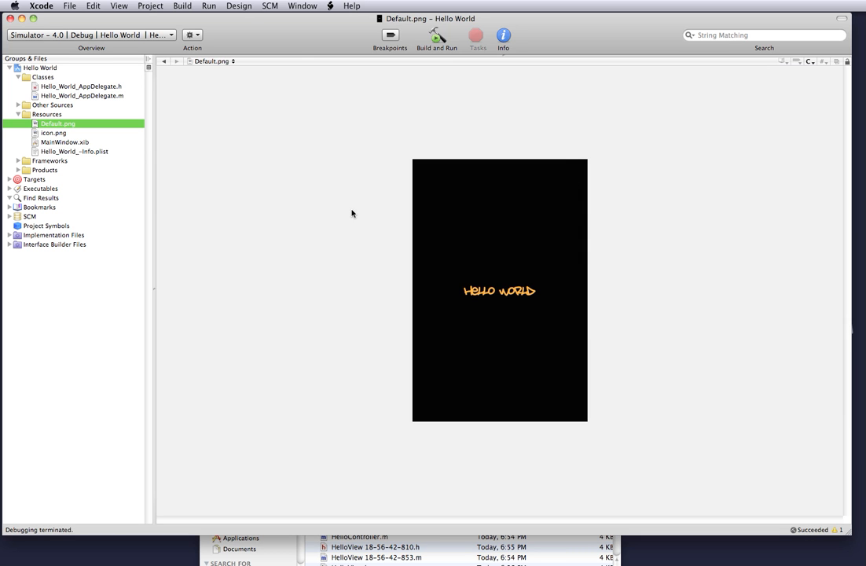
pyautogui.click(53, 132)
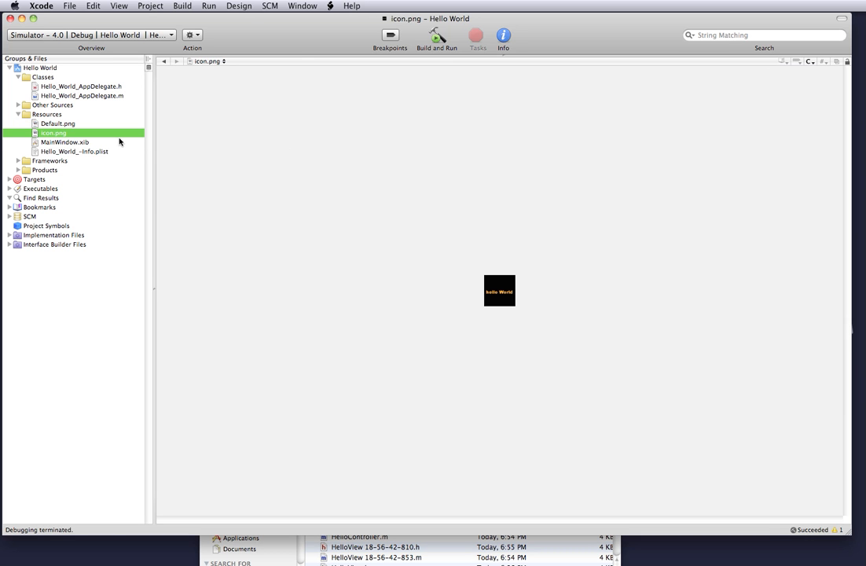
pyautogui.moveTo(484, 319)
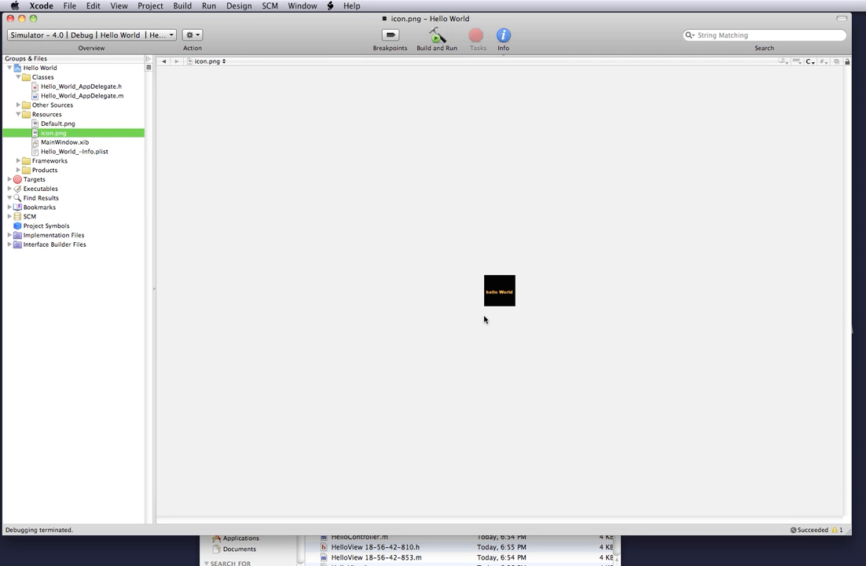
pyautogui.moveTo(396, 179)
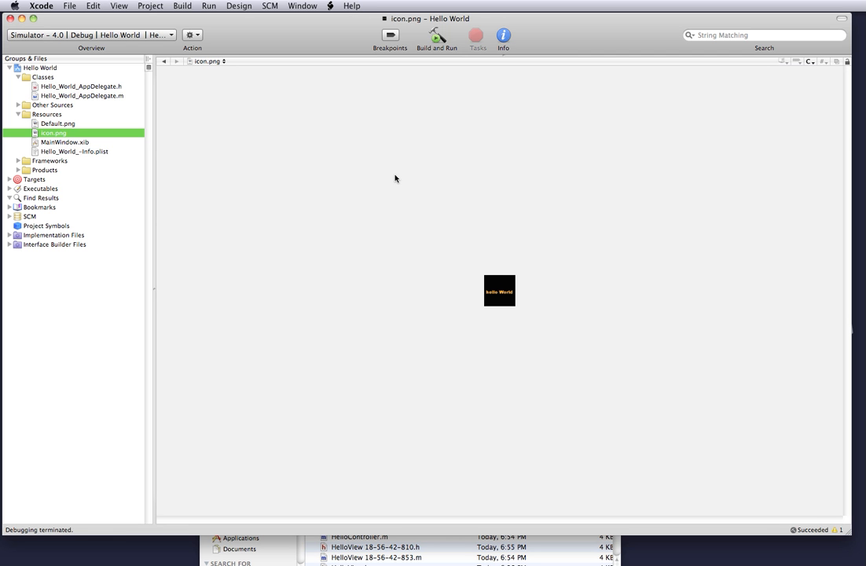
pyautogui.moveTo(837, 533)
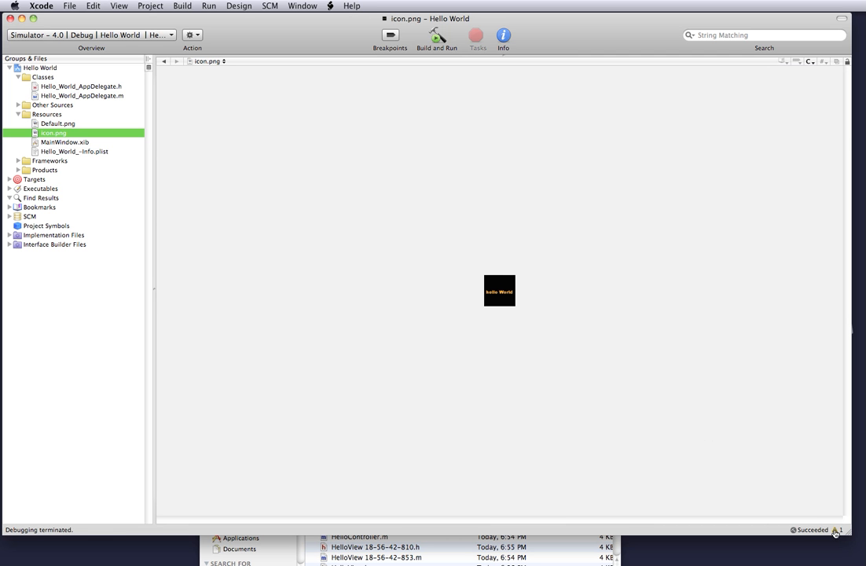